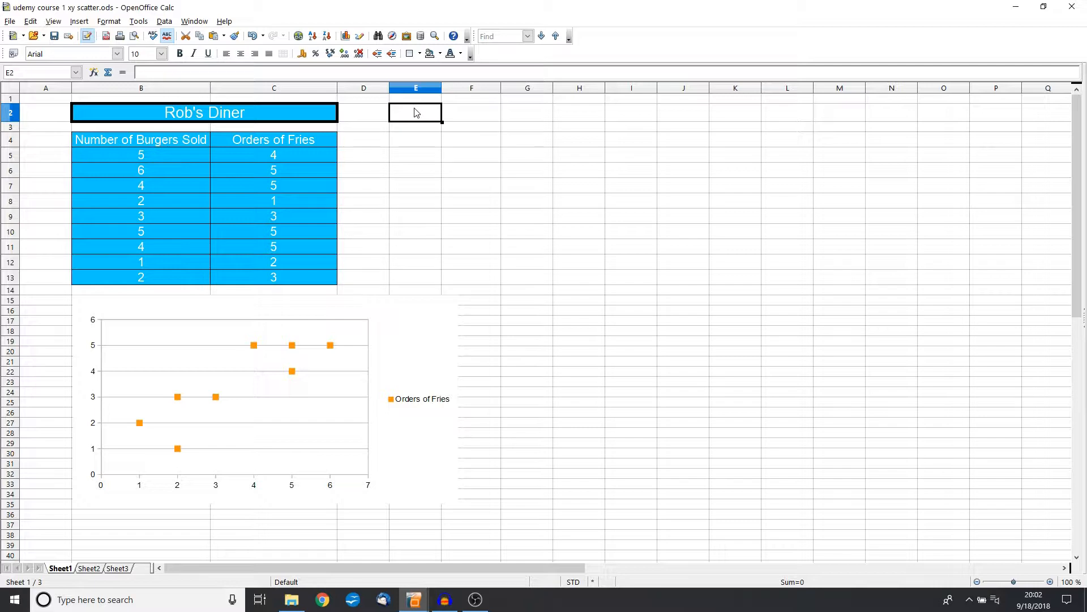
{"action": "mouse_move", "coordinate": [119, 110]}
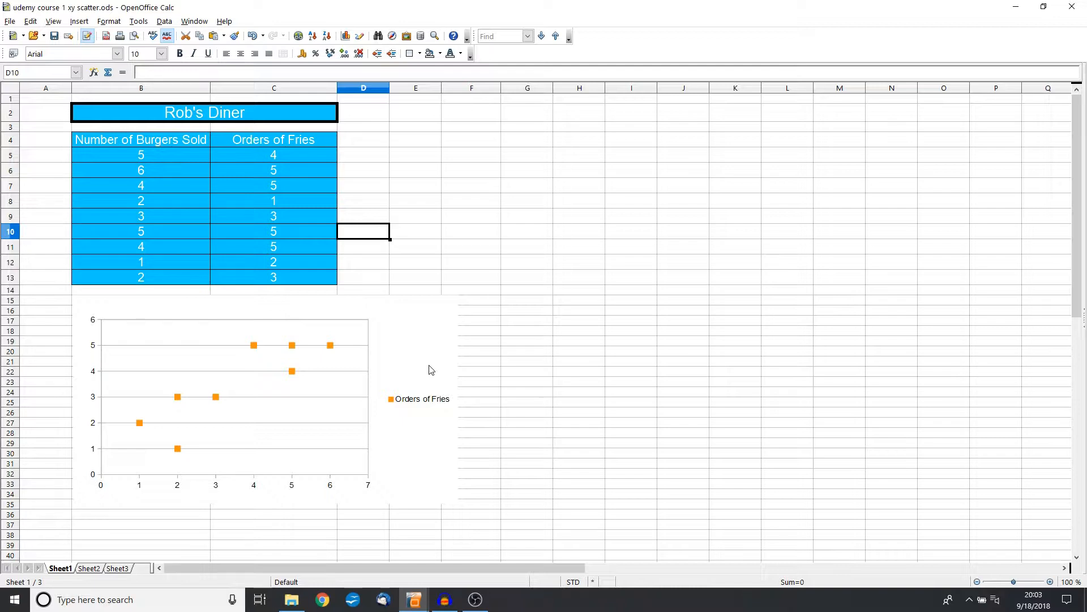
- Remove the old chart and start a new XY (Scatter) chart from the burgers and fries data
{"action": "left_click", "coordinate": [229, 405]}
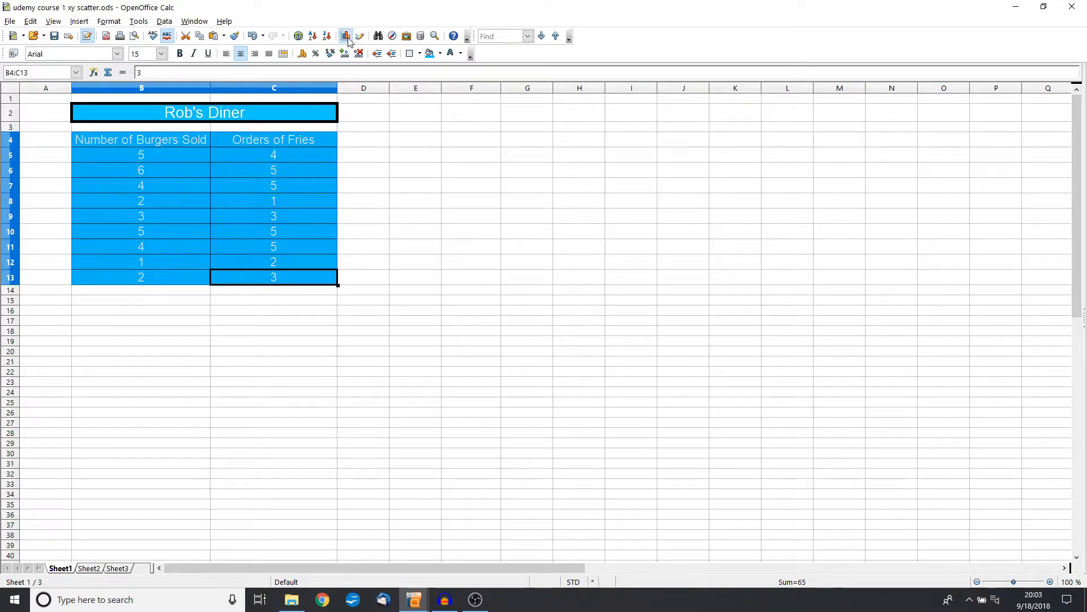
{"action": "left_click", "coordinate": [347, 36]}
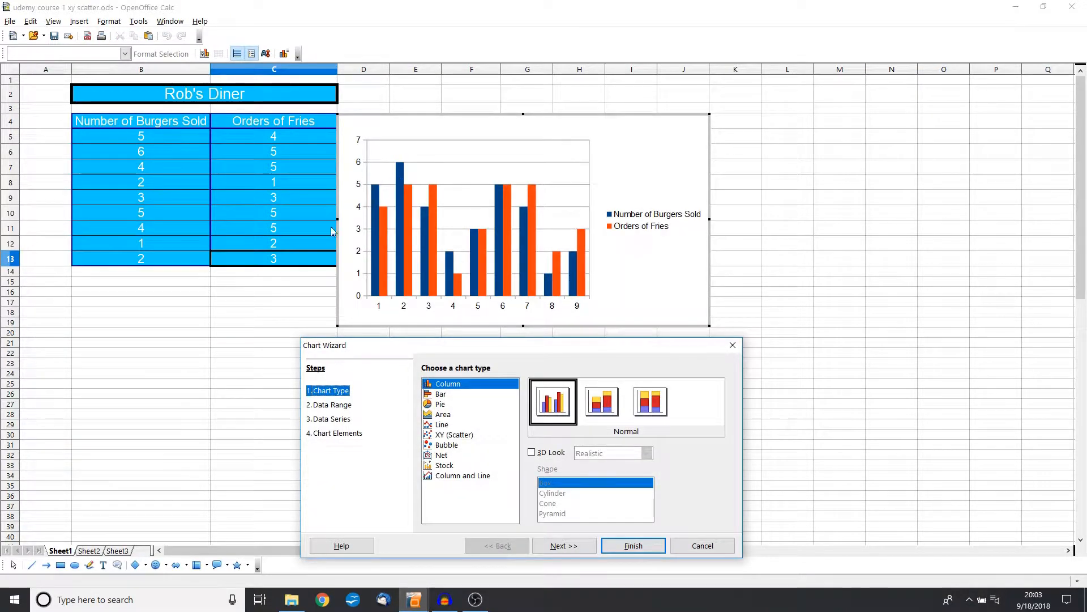
{"action": "mouse_move", "coordinate": [588, 321]}
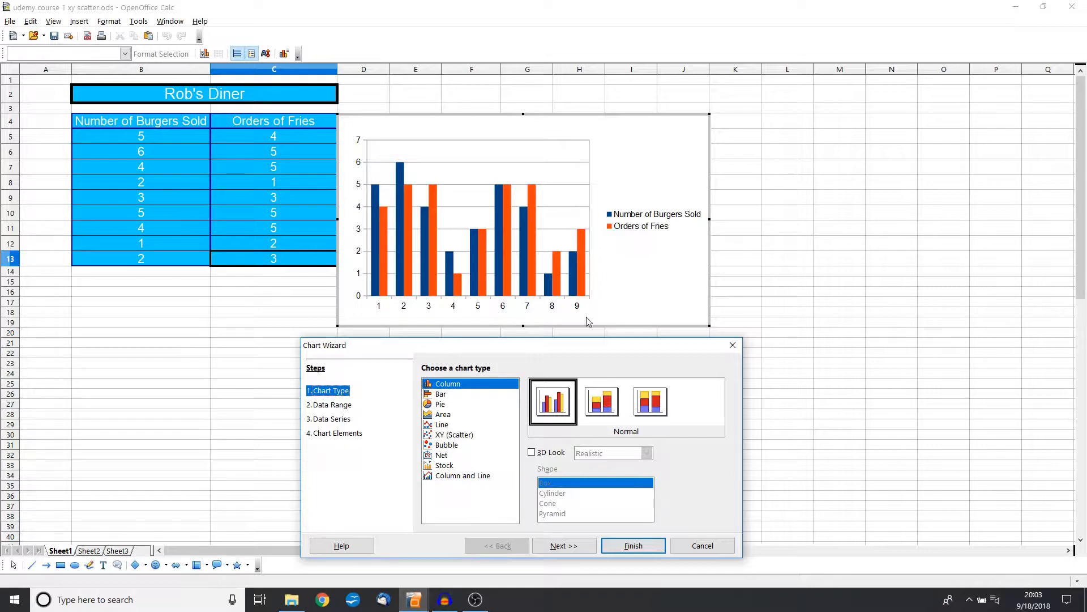
{"action": "mouse_move", "coordinate": [449, 418]}
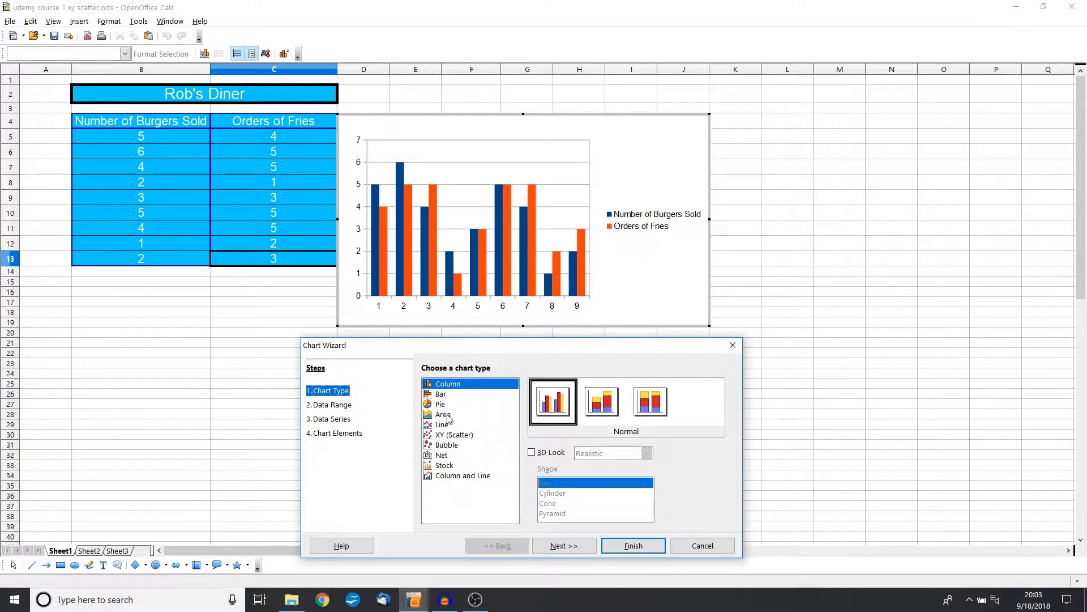
{"action": "left_click", "coordinate": [454, 433]}
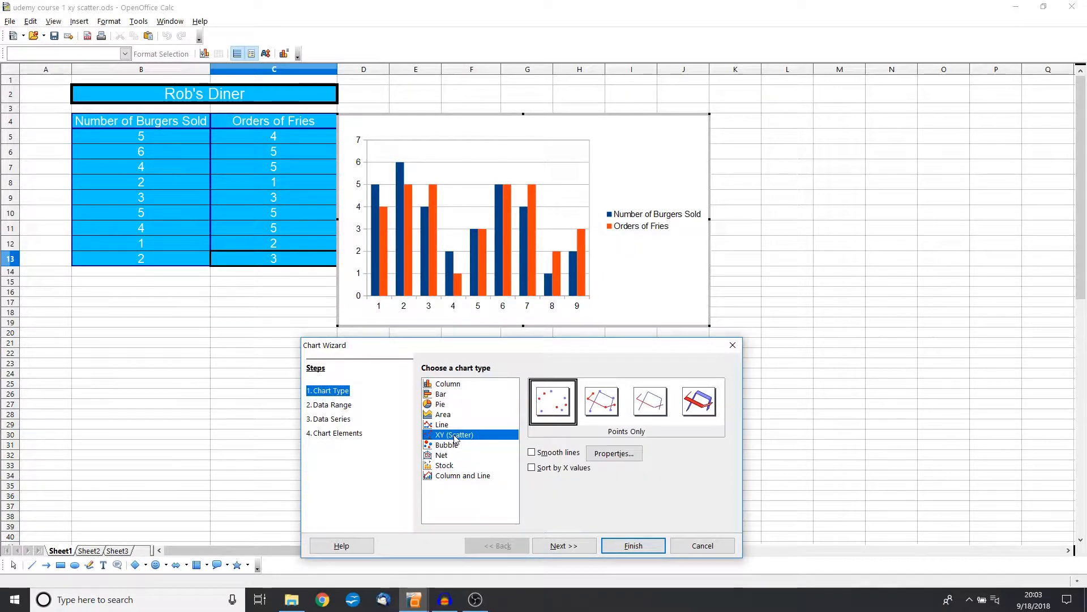
{"action": "left_click", "coordinate": [454, 434]}
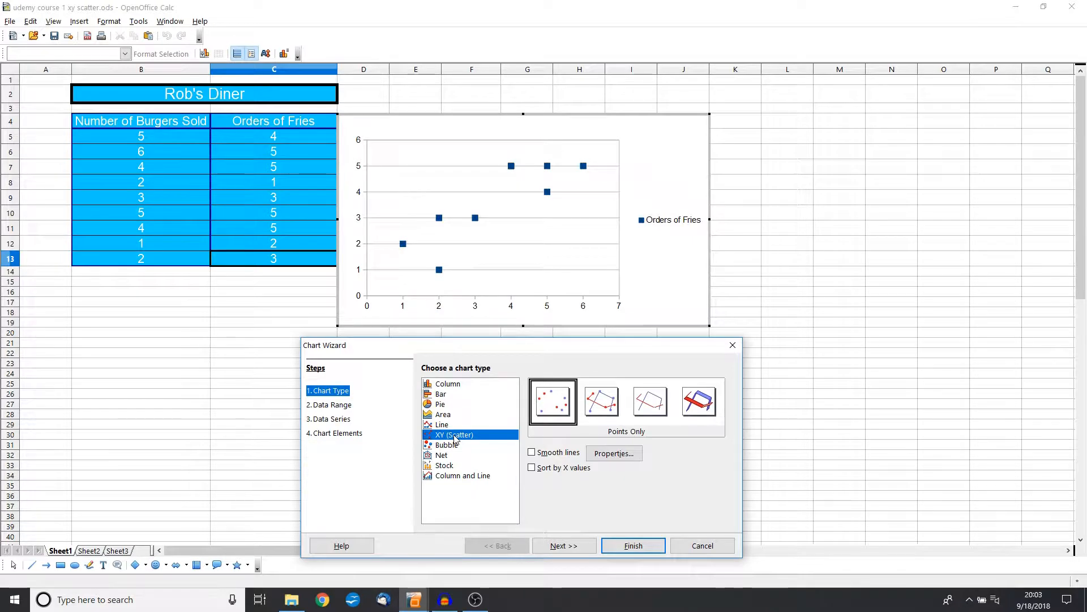
{"action": "mouse_move", "coordinate": [588, 429]}
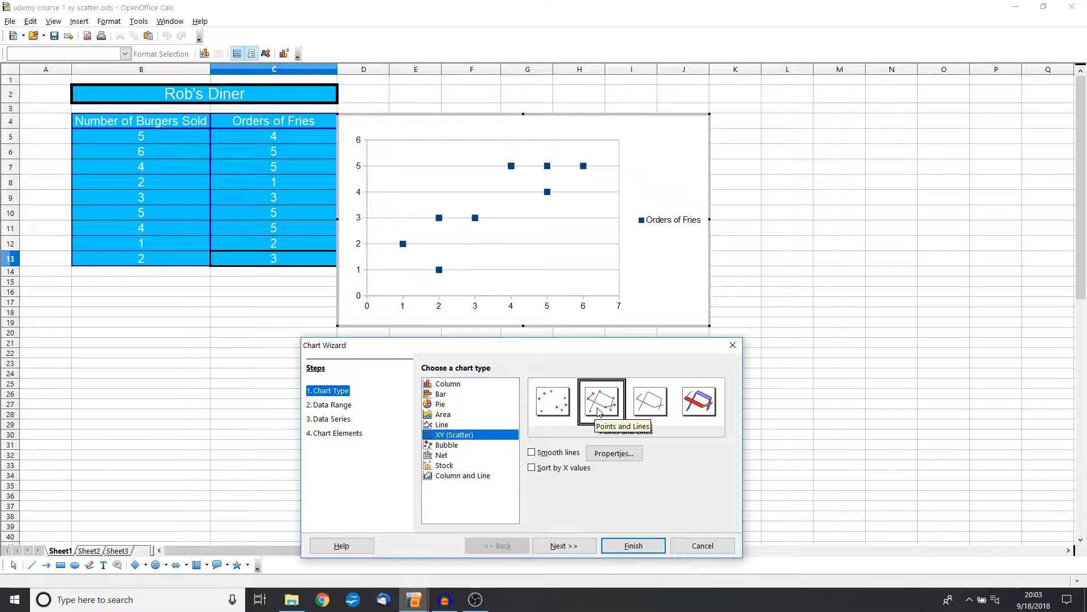
- Preview points-and-lines and lines-only variants, settle on Points Only, and move to Data Series
{"action": "left_click", "coordinate": [650, 401]}
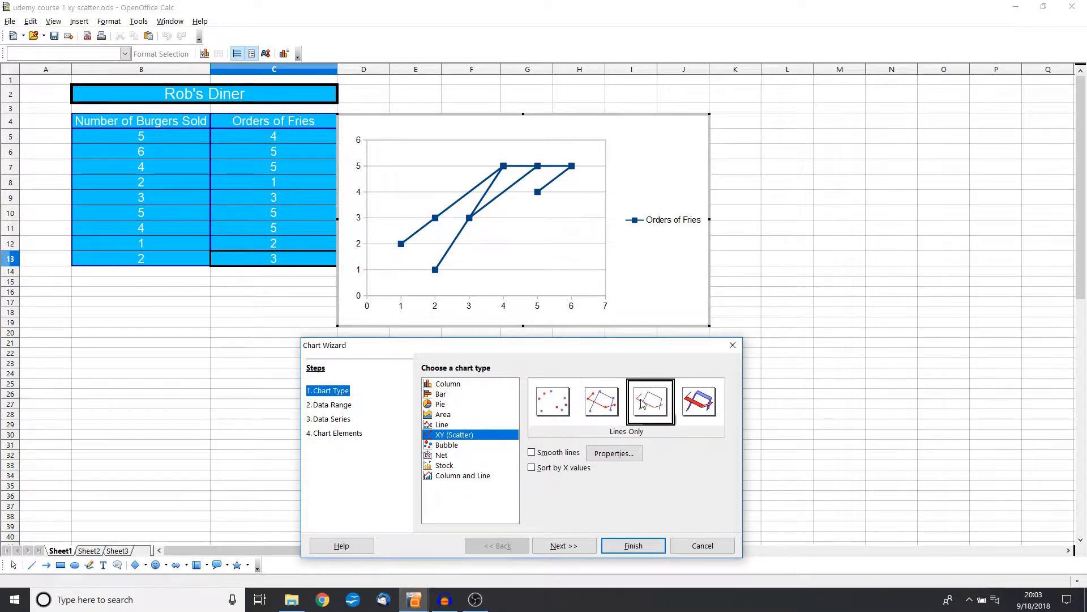
{"action": "left_click", "coordinate": [649, 401]}
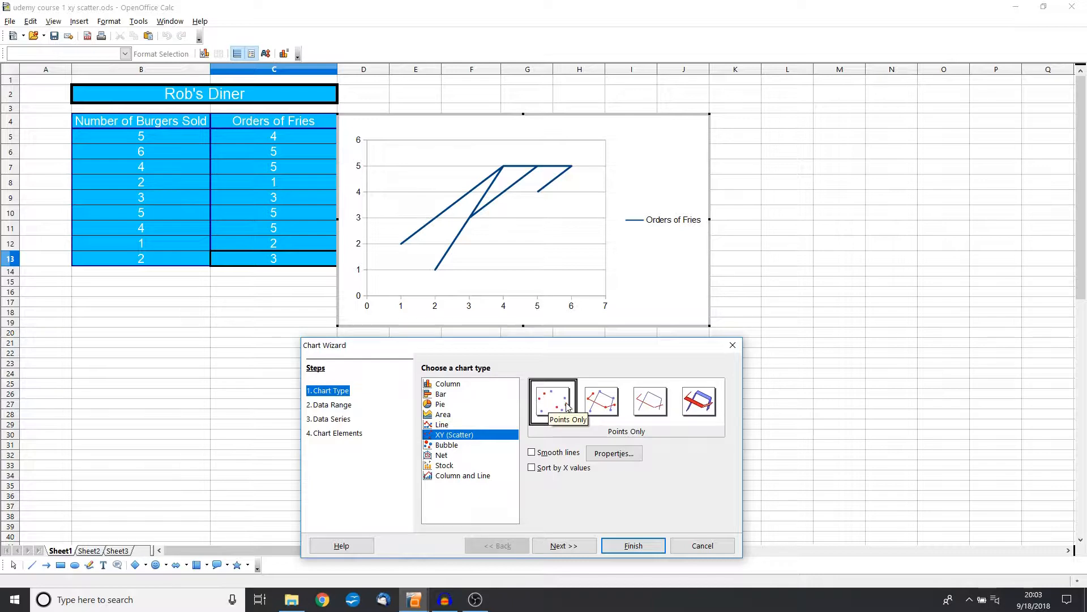
{"action": "left_click", "coordinate": [551, 401]}
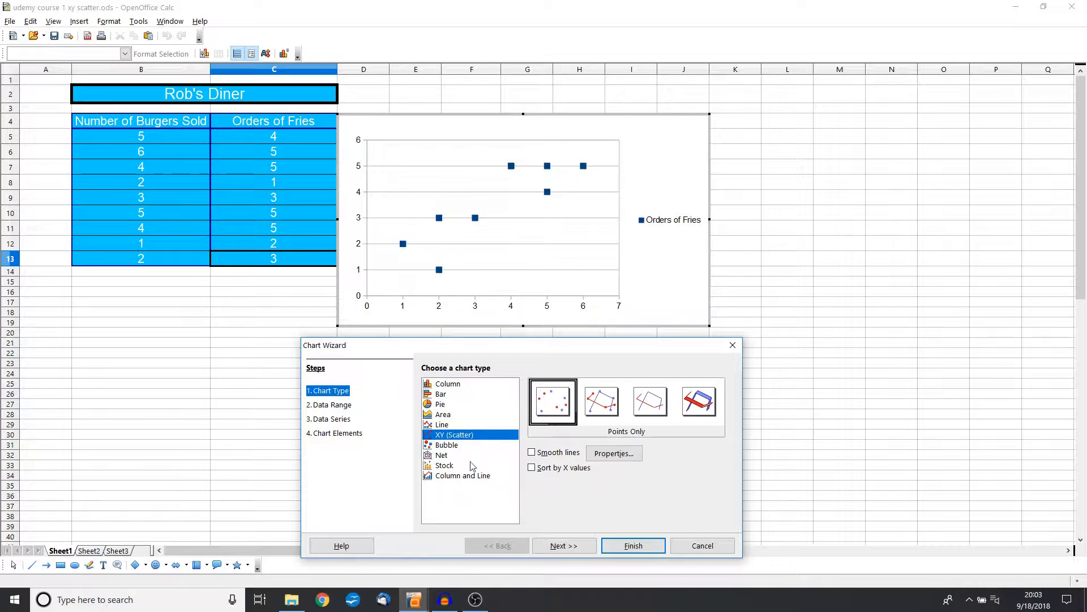
{"action": "left_click", "coordinate": [333, 419]}
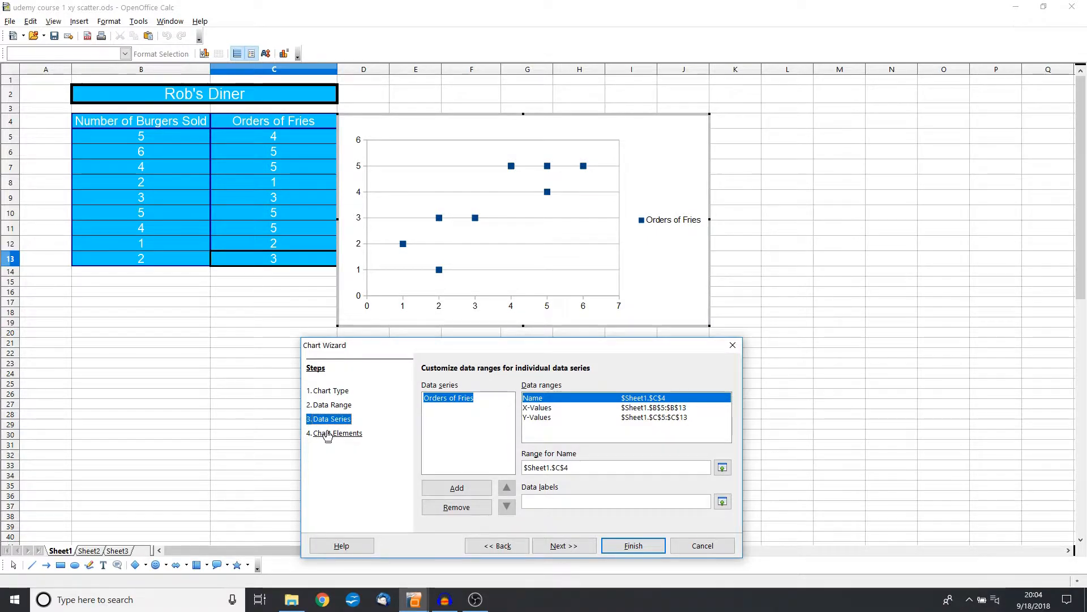
- Enter the chart title Rob's Diner and the subtitle Burgers and Fries
{"action": "left_click", "coordinate": [339, 433]}
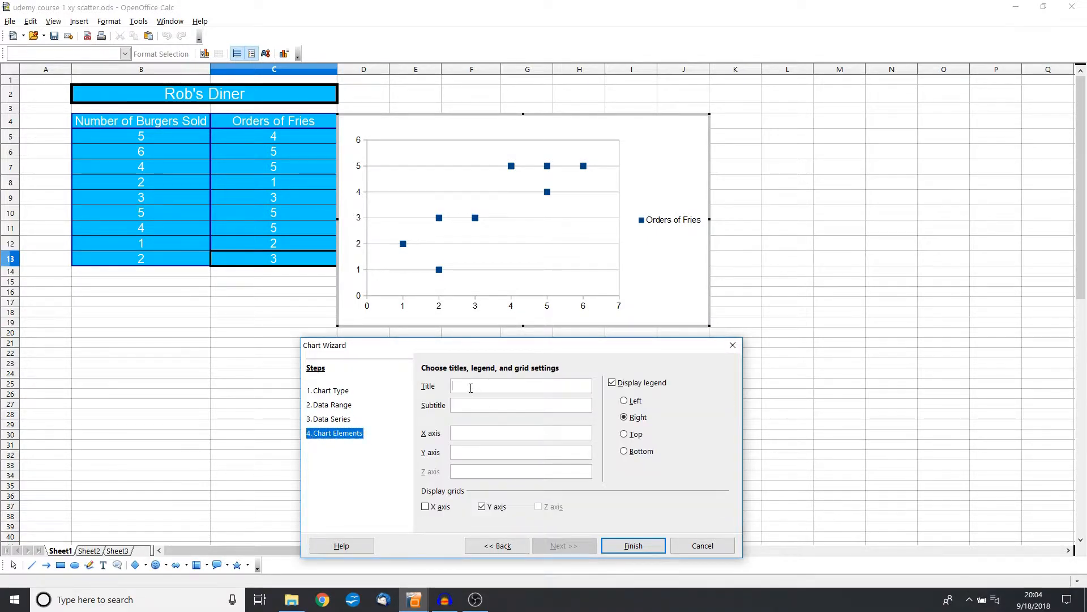
{"action": "type", "text": "Robr"}
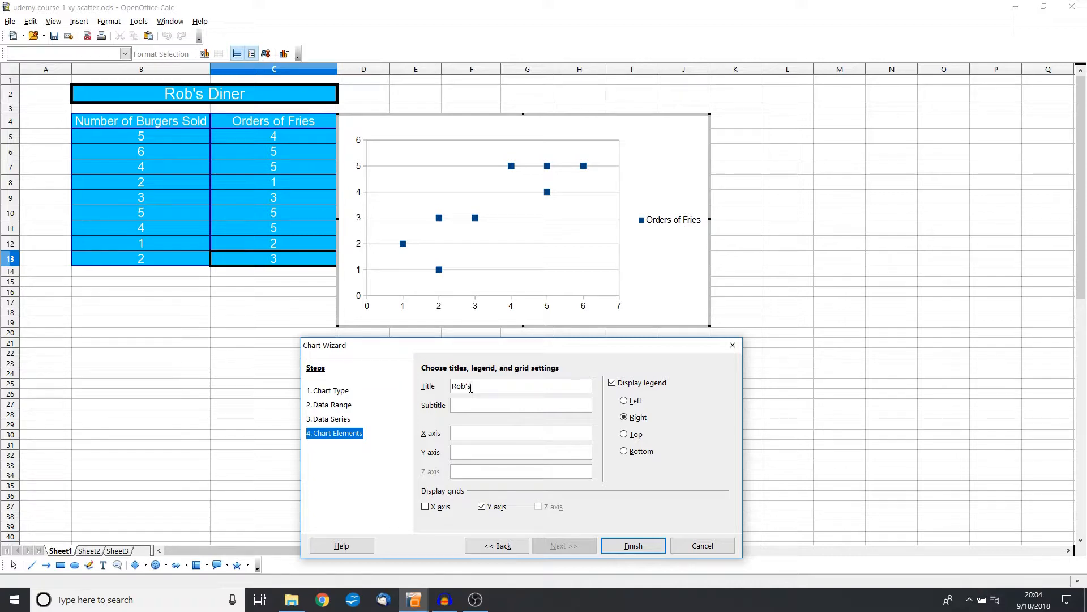
{"action": "type", "text": "Diner"}
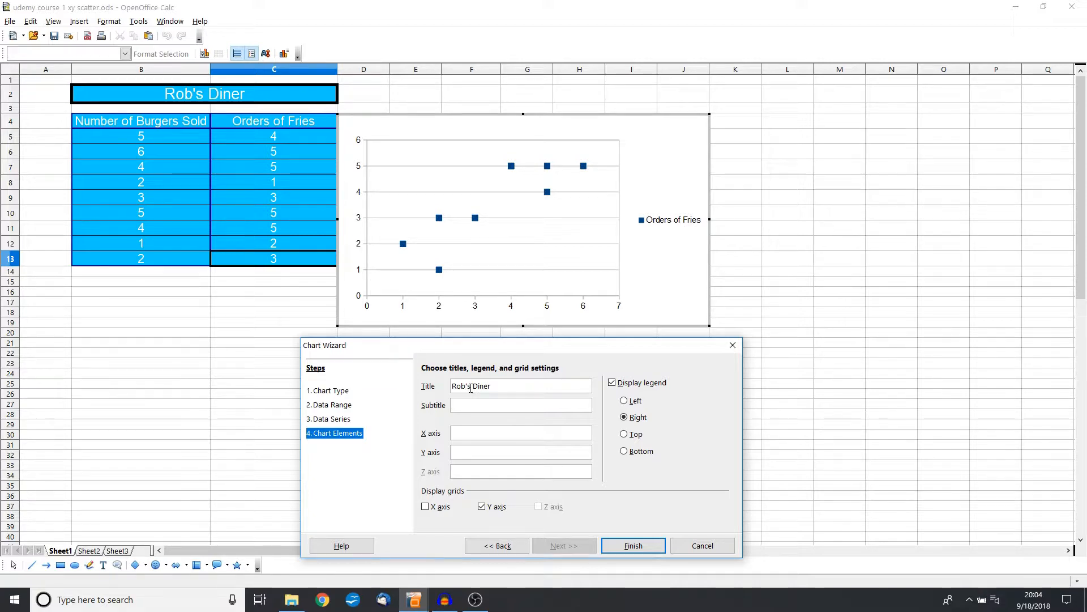
{"action": "type", "text": "Burgers and Fries"}
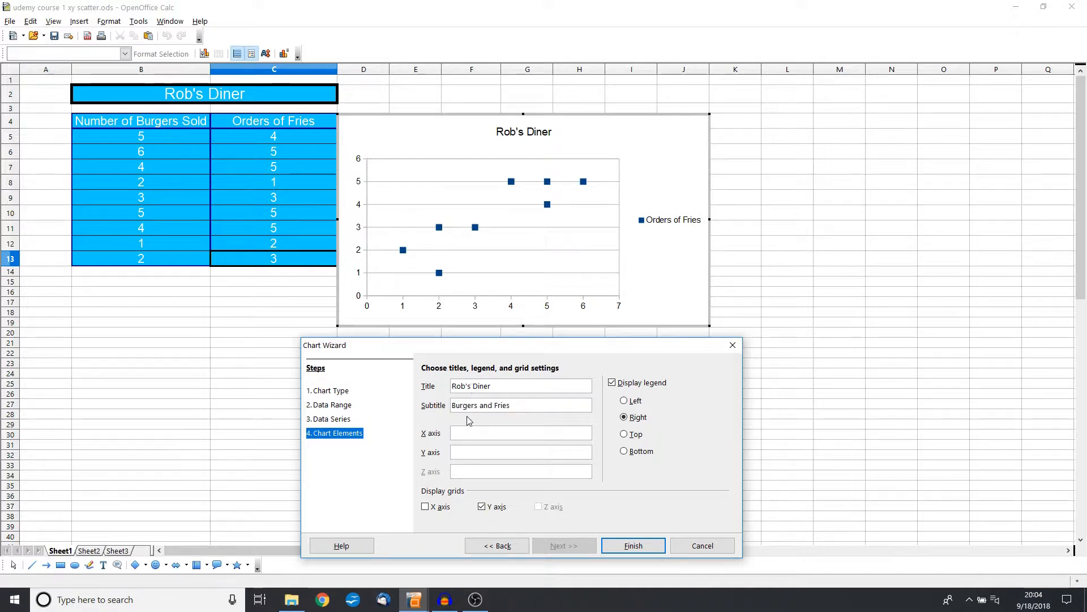
- Label the axes Number of Burgers and Orders of Fries, then return to the data range step
{"action": "left_click", "coordinate": [520, 432]}
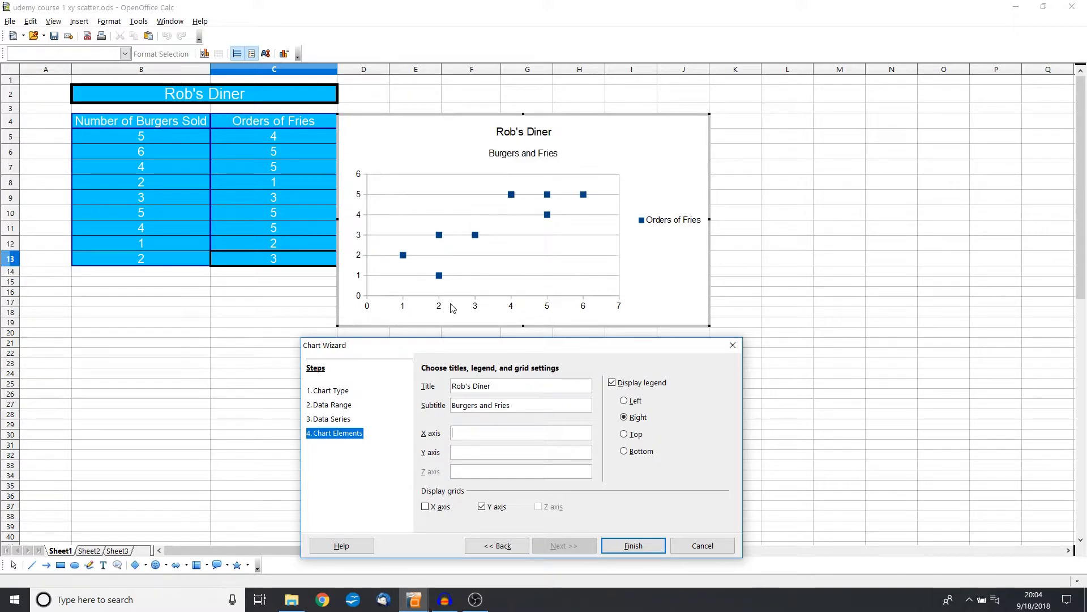
{"action": "mouse_move", "coordinate": [457, 307]}
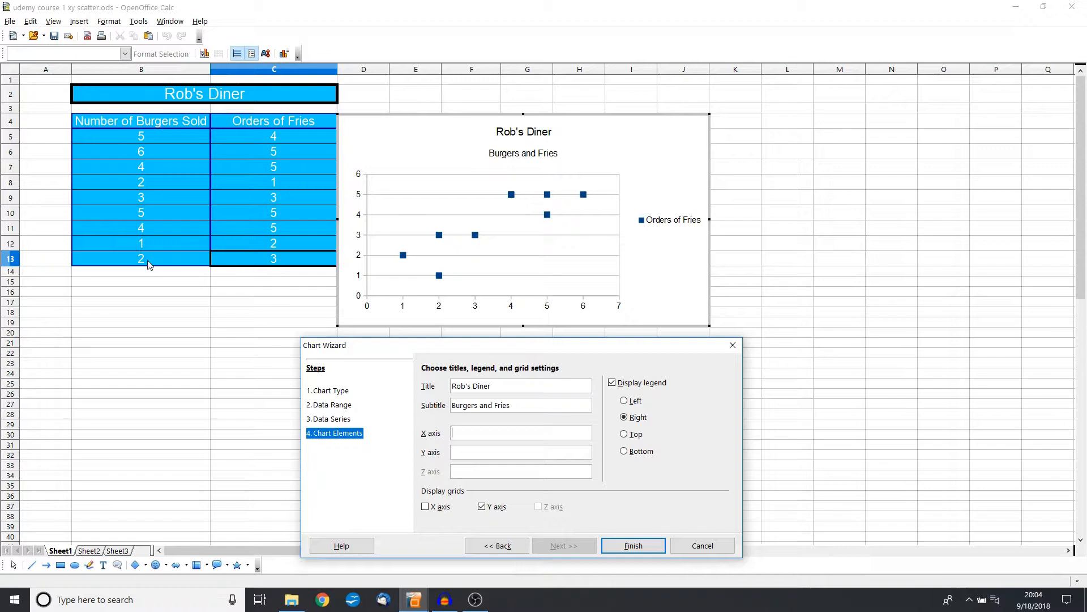
{"action": "type", "text": "Number of Burgers"}
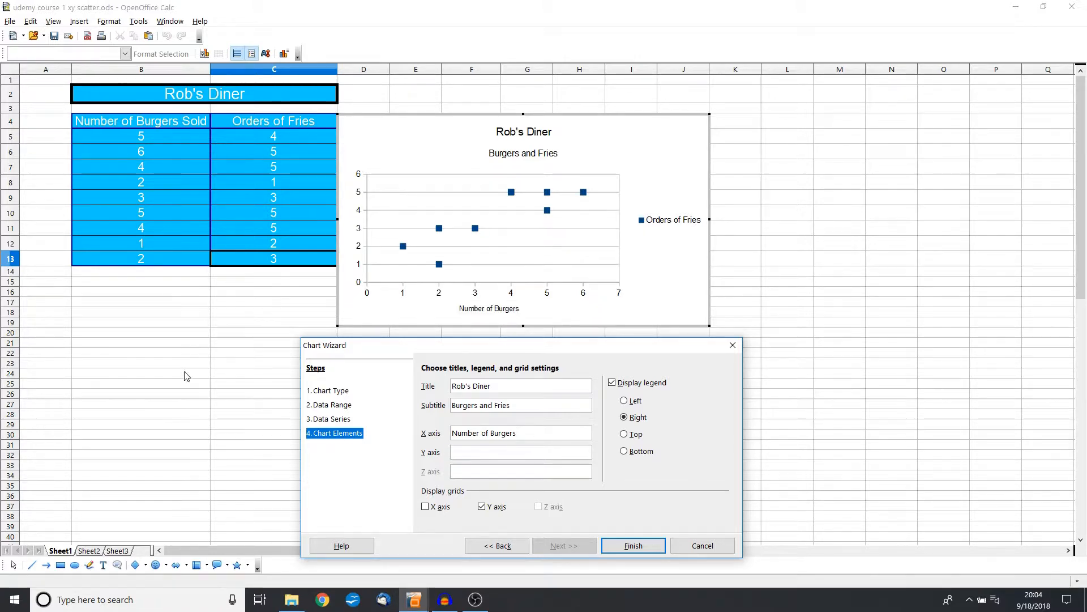
{"action": "mouse_move", "coordinate": [291, 237]}
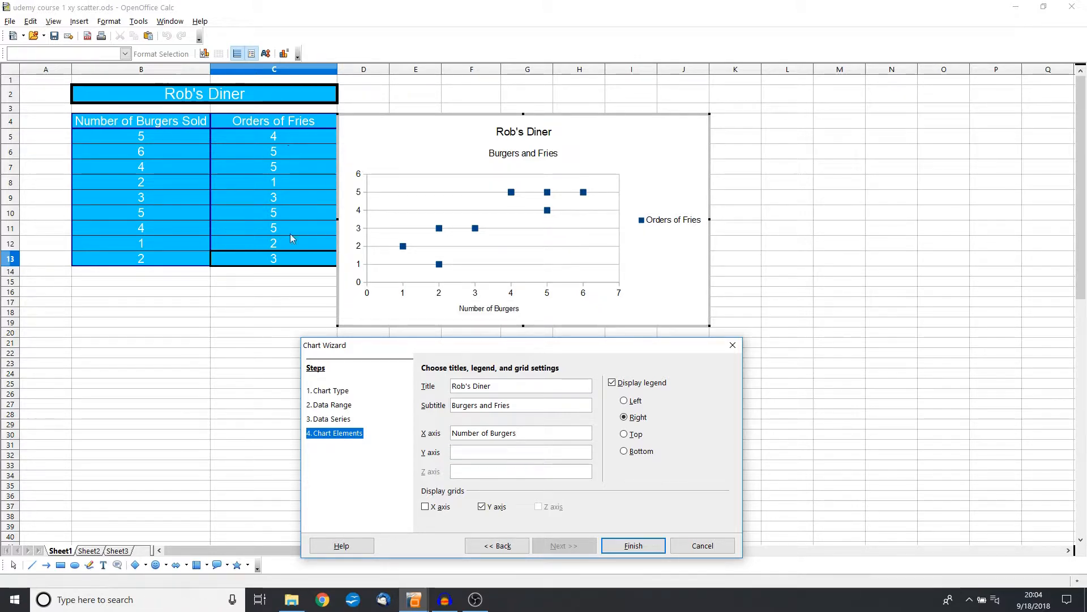
{"action": "left_click", "coordinate": [519, 452]}
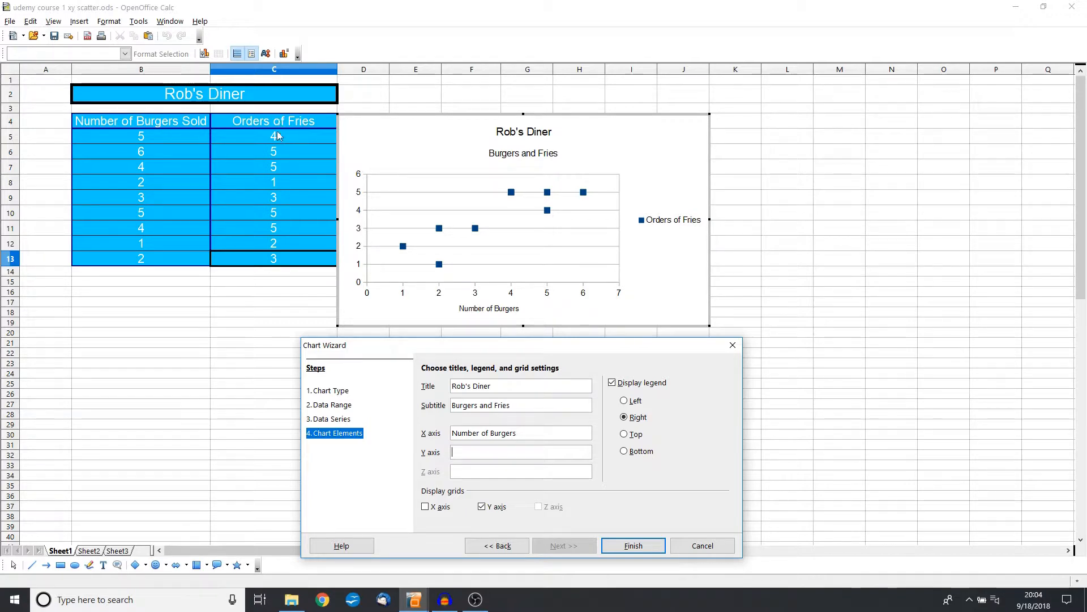
{"action": "type", "text": "Orders of F"}
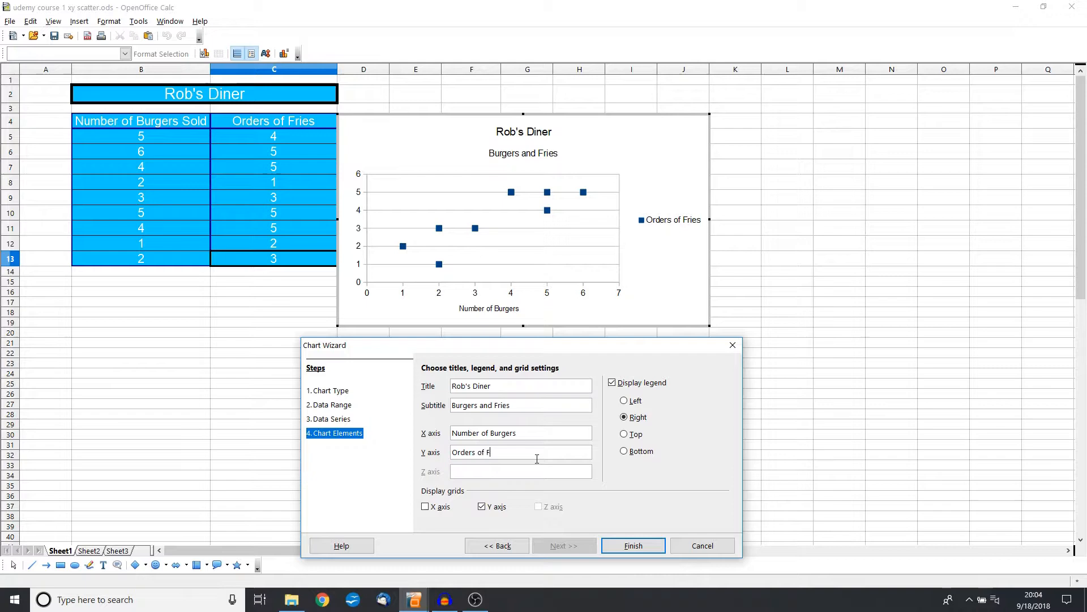
{"action": "left_click", "coordinate": [332, 405]}
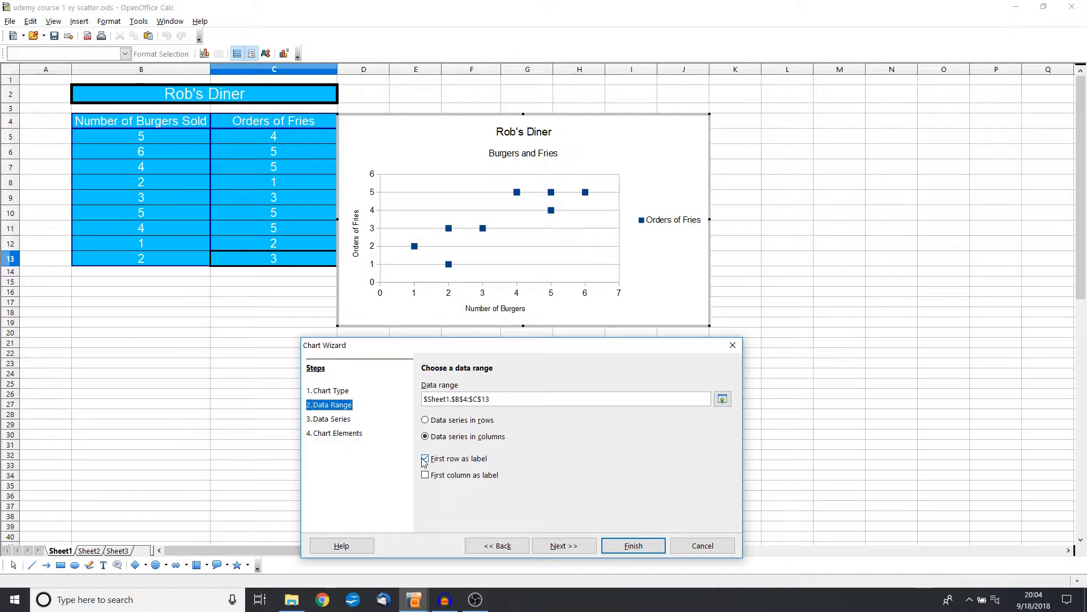
- Toggle First row as label off and back on so the series is labelled Orders of Fries
{"action": "left_click", "coordinate": [425, 458]}
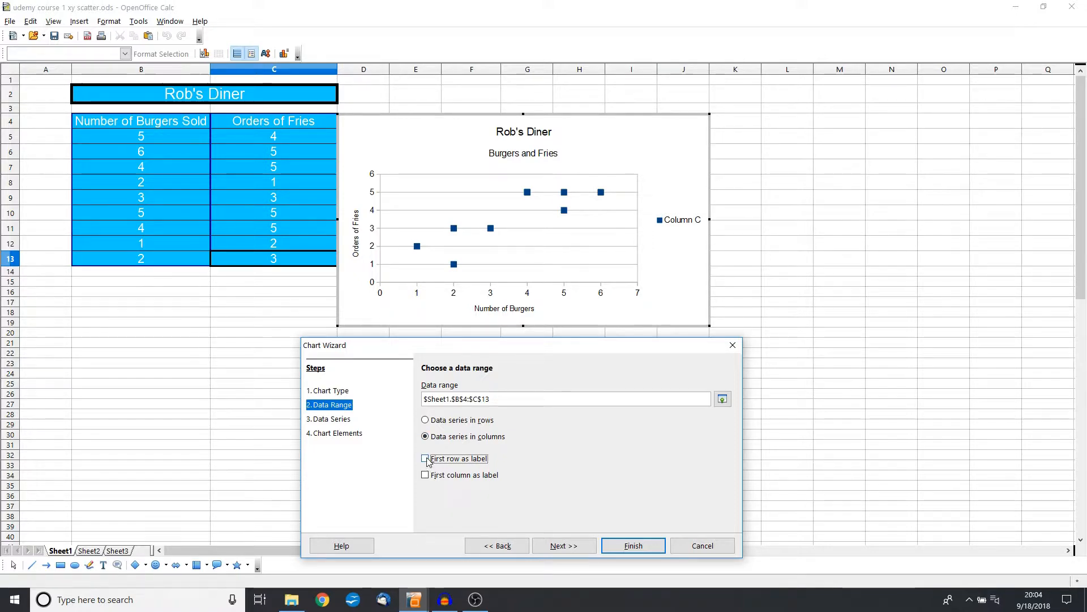
{"action": "left_click", "coordinate": [425, 459]}
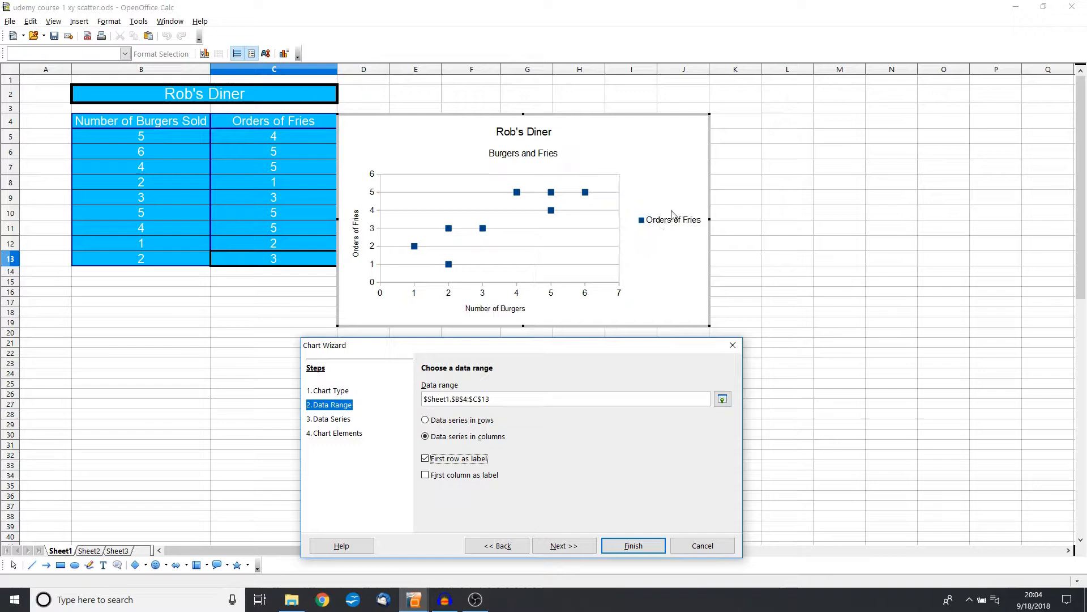
{"action": "mouse_move", "coordinate": [659, 236]}
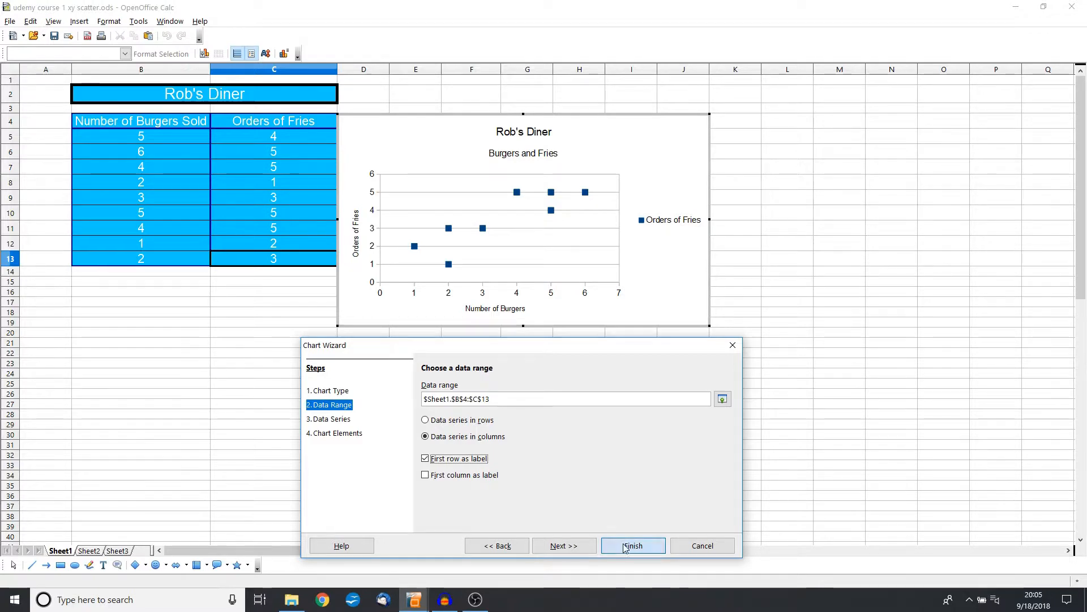
- Finish the chart wizard and give the chart a red 0.04-inch border
{"action": "left_click", "coordinate": [632, 545]}
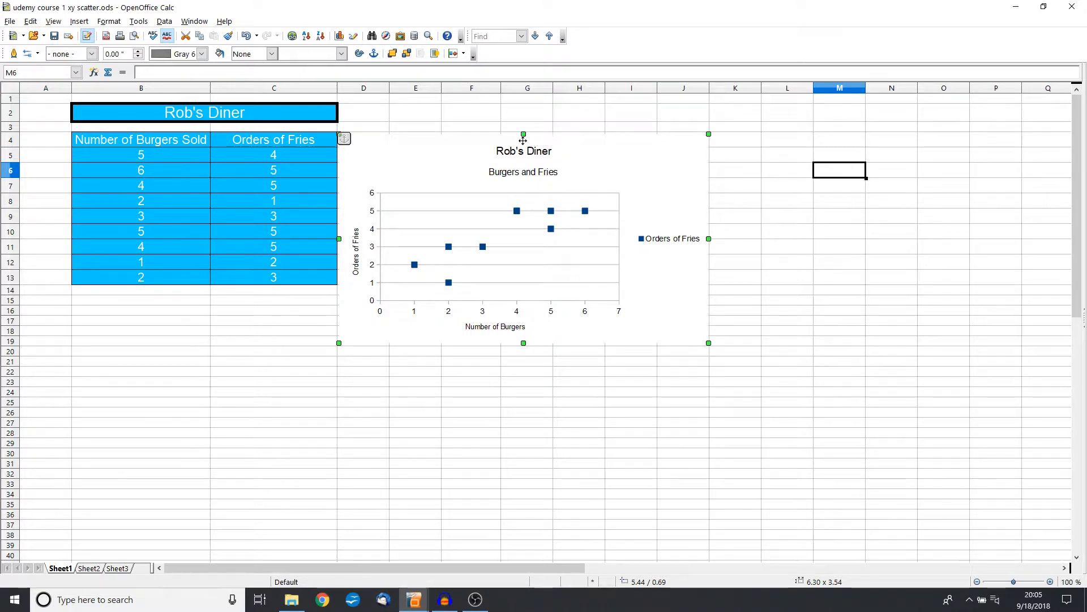
{"action": "mouse_move", "coordinate": [667, 153]}
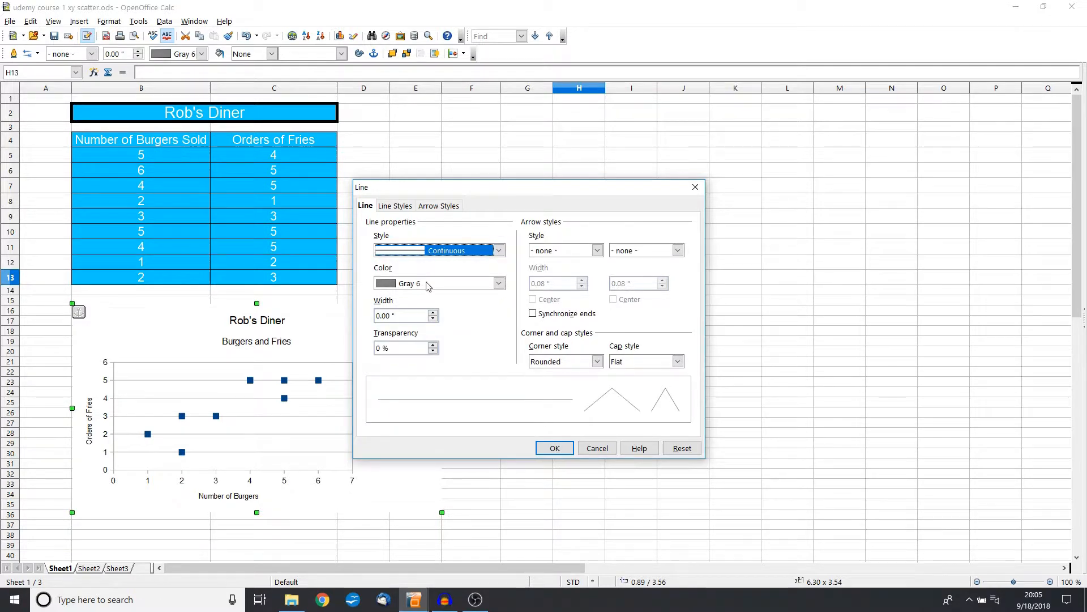
{"action": "left_click", "coordinate": [440, 283]}
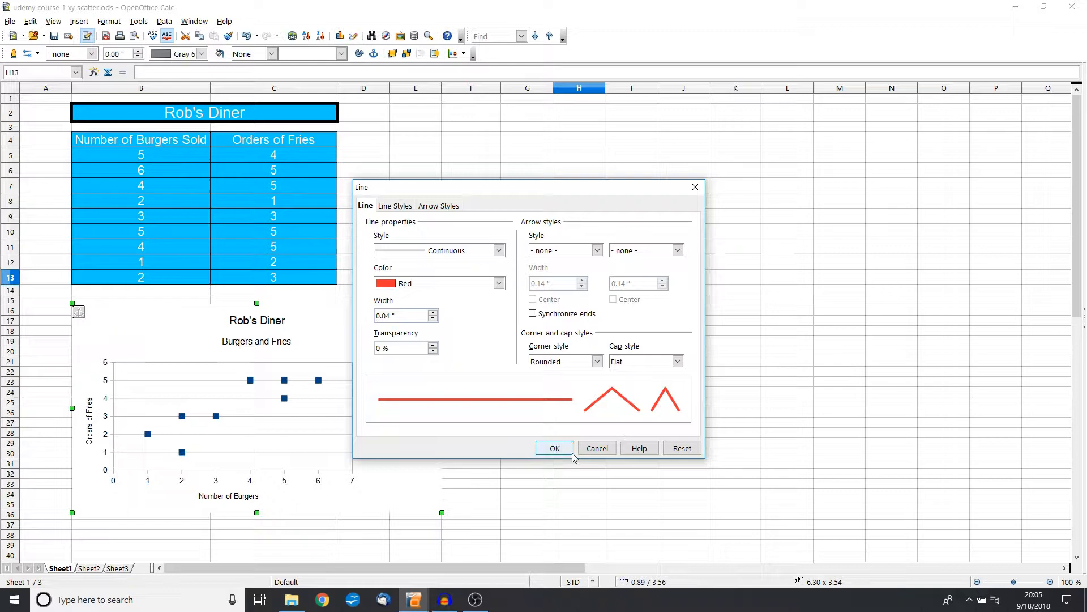
{"action": "left_click", "coordinate": [554, 447]}
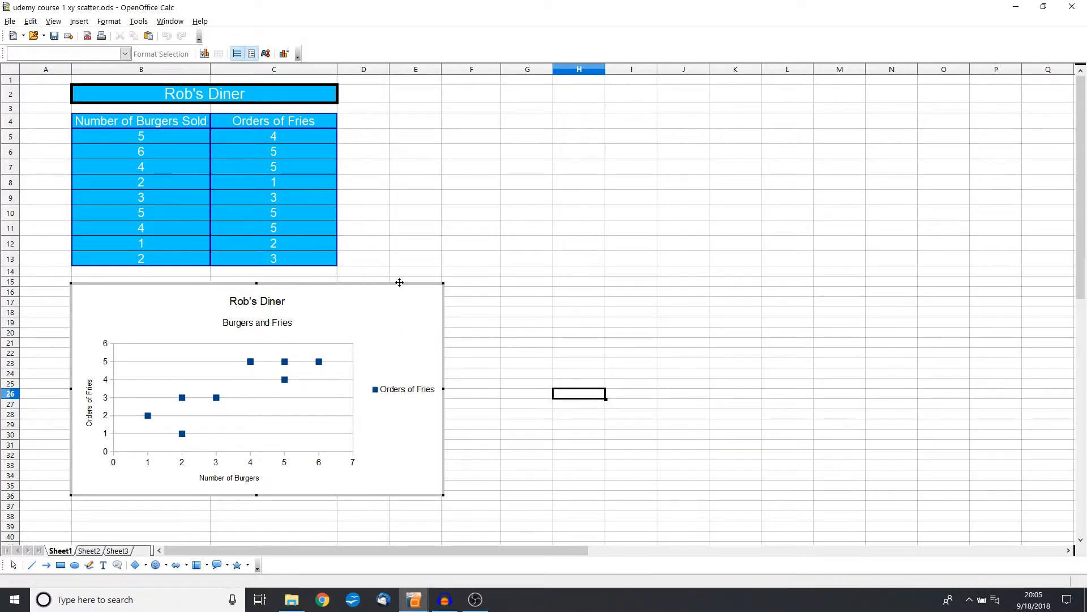
{"action": "mouse_move", "coordinate": [423, 311]}
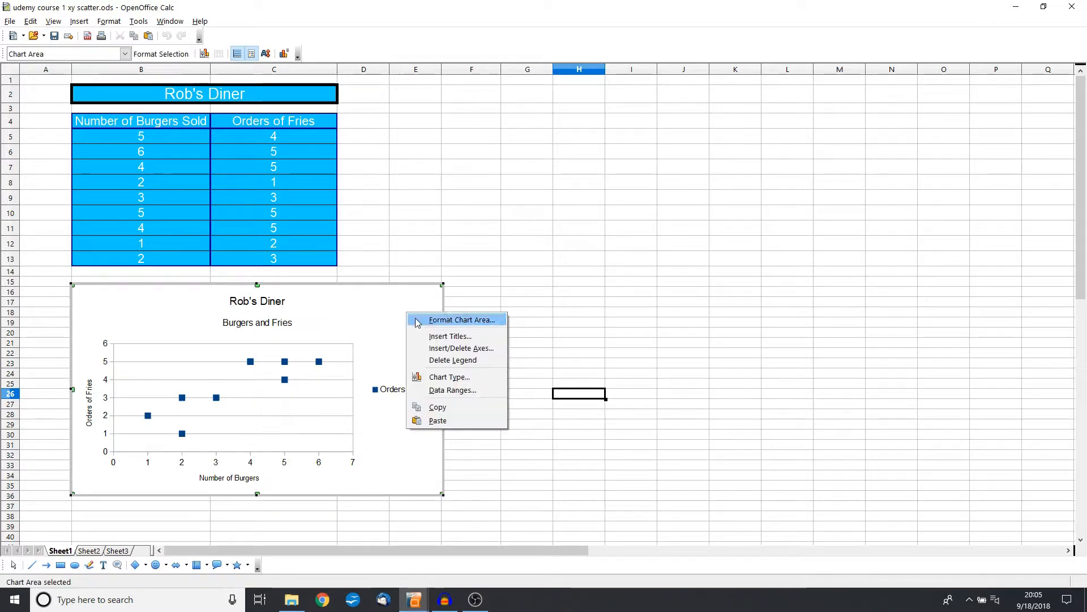
- Fill the chart area background with Cyan 1 via Format Chart Area > Area
{"action": "left_click", "coordinate": [460, 320]}
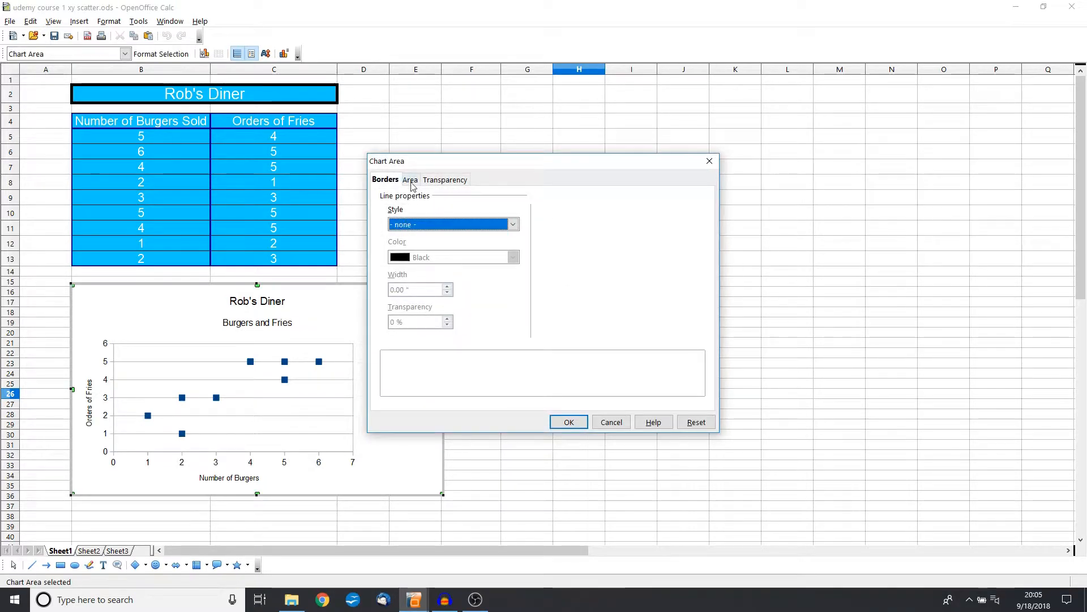
{"action": "left_click", "coordinate": [410, 180]}
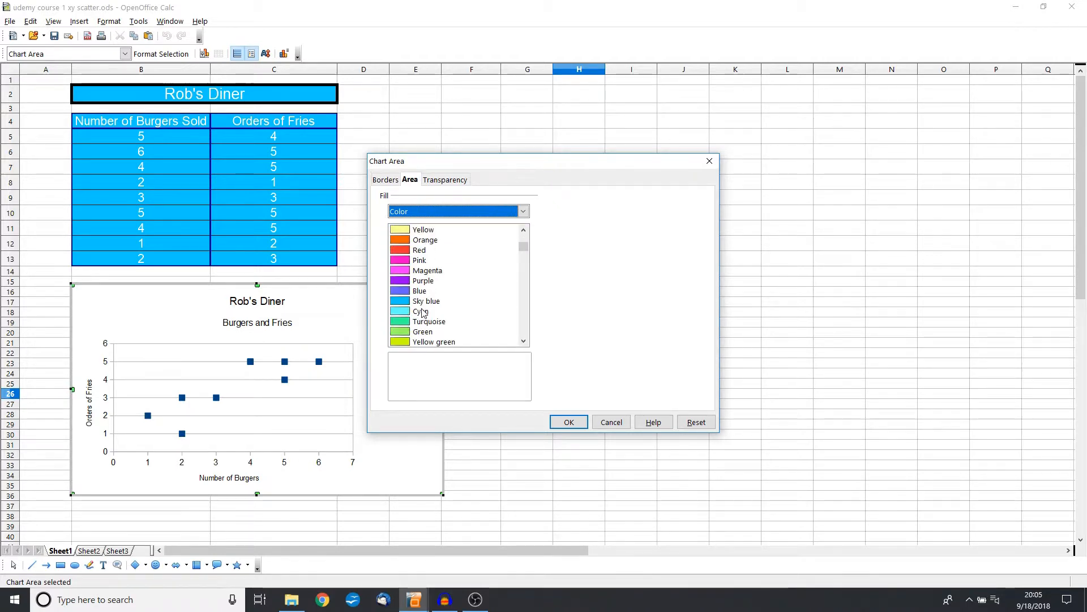
{"action": "scroll", "scroll_direction": "down", "scroll_amount": 3}
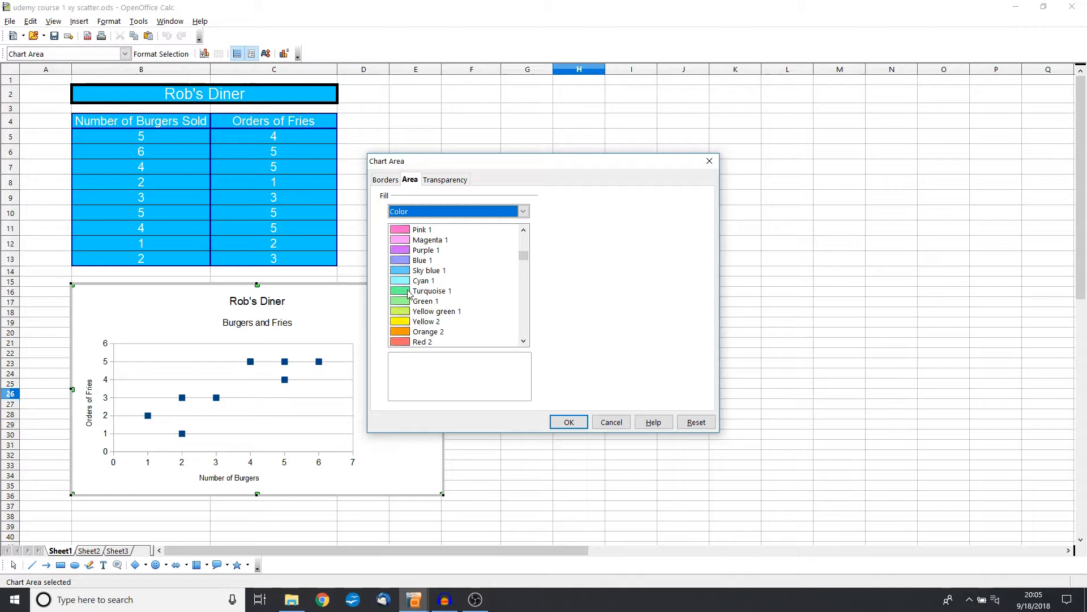
{"action": "left_click", "coordinate": [425, 280]}
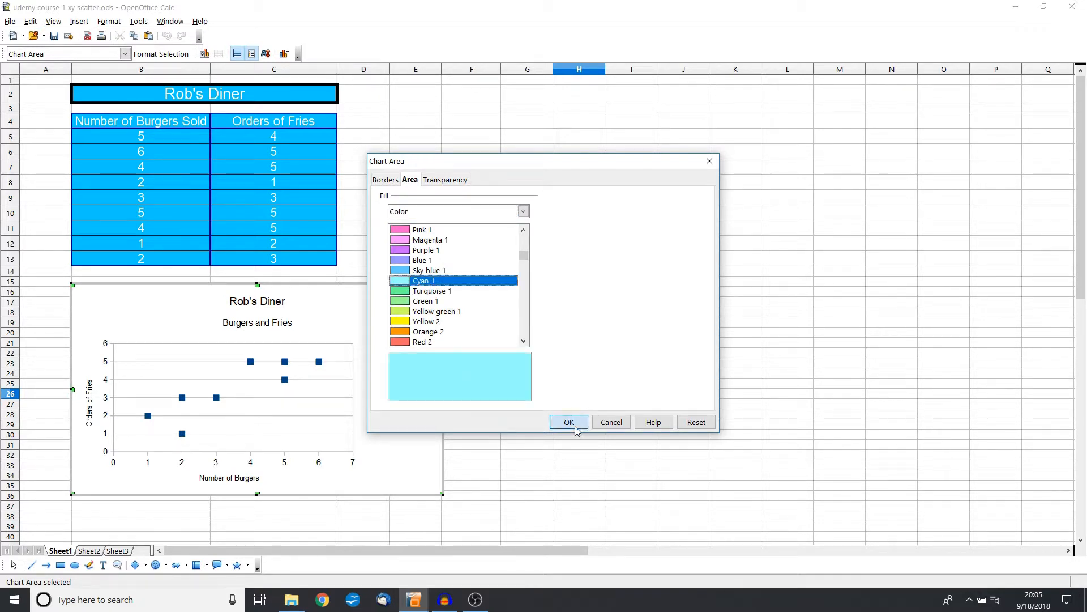
{"action": "left_click", "coordinate": [568, 421]}
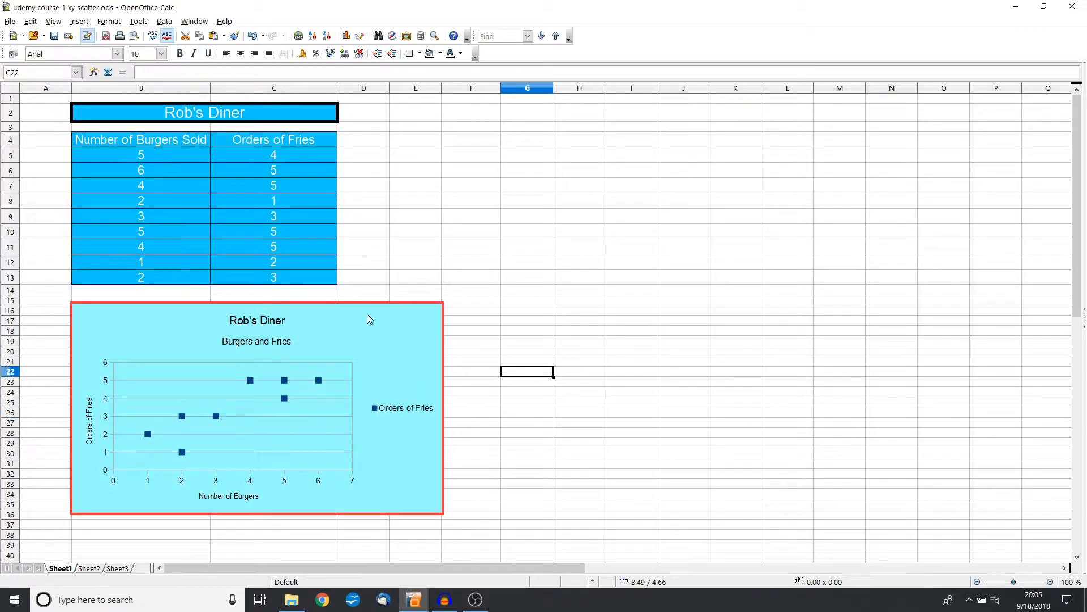
{"action": "left_click", "coordinate": [257, 319]}
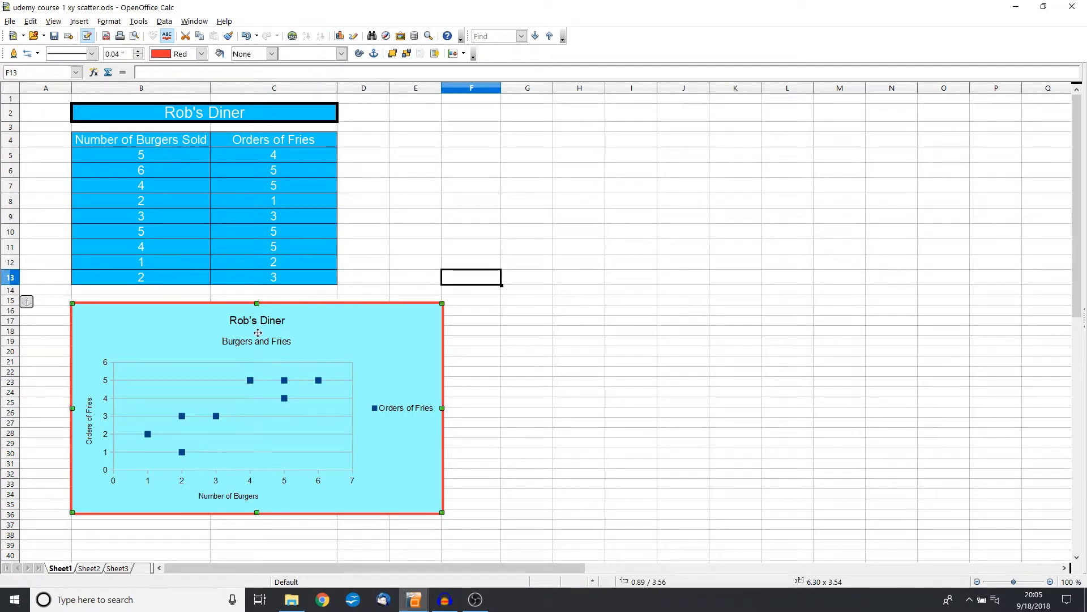
{"action": "mouse_move", "coordinate": [686, 326]}
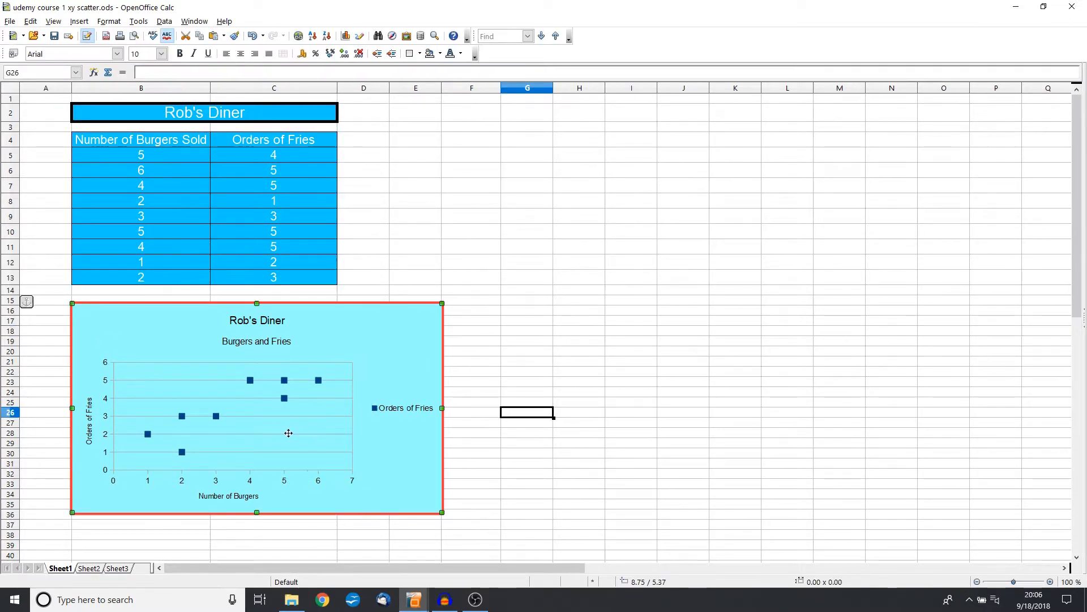
{"action": "double_click", "coordinate": [257, 409]}
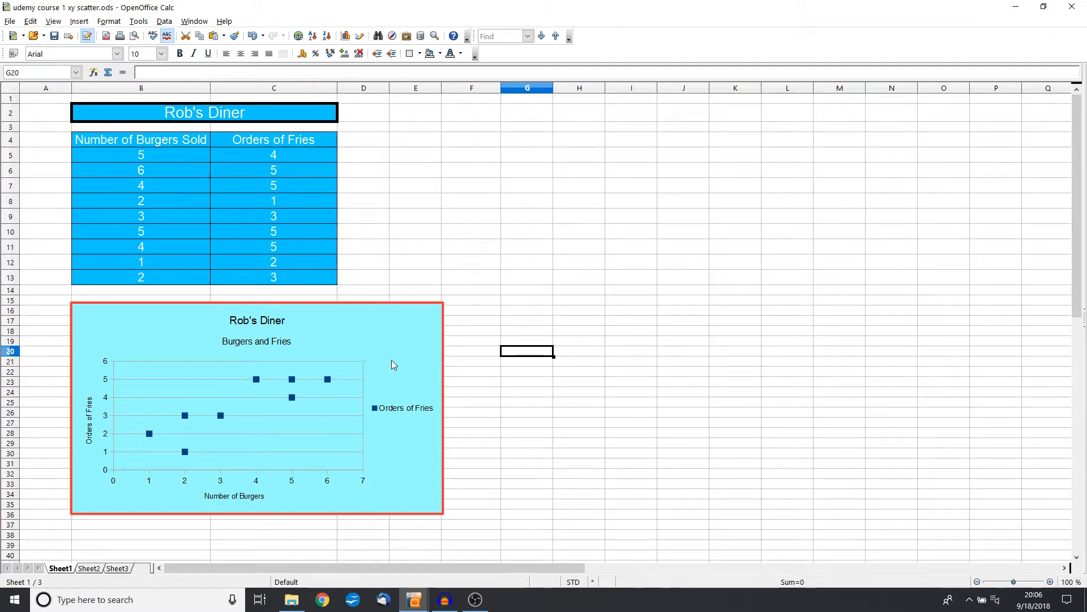
{"action": "mouse_move", "coordinate": [465, 338]}
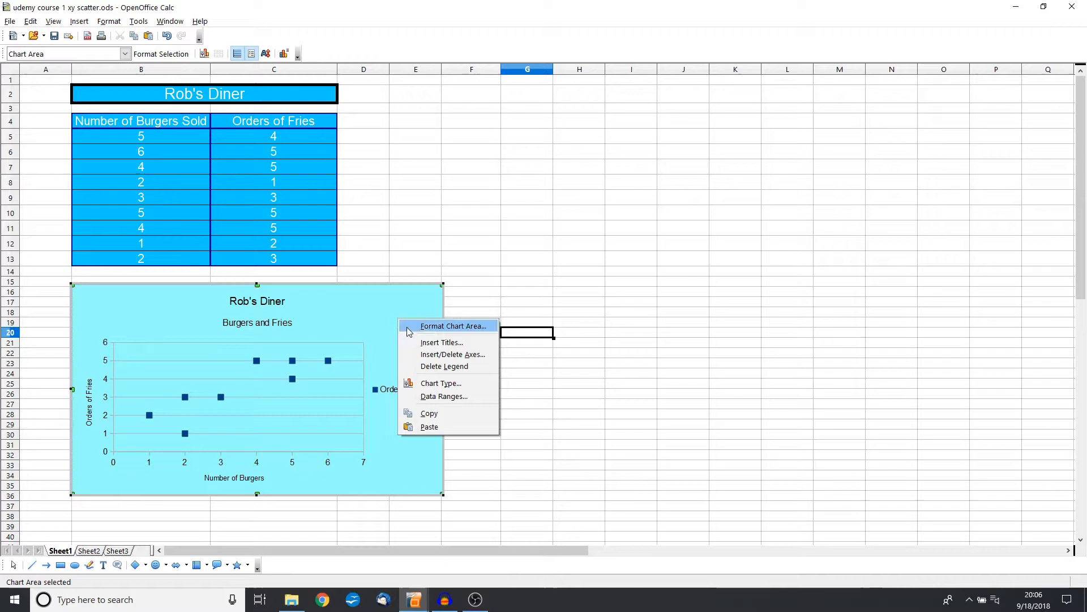
- Extend the main title to Rob's Diner Update in the Insert Titles dialog
{"action": "left_click", "coordinate": [441, 342]}
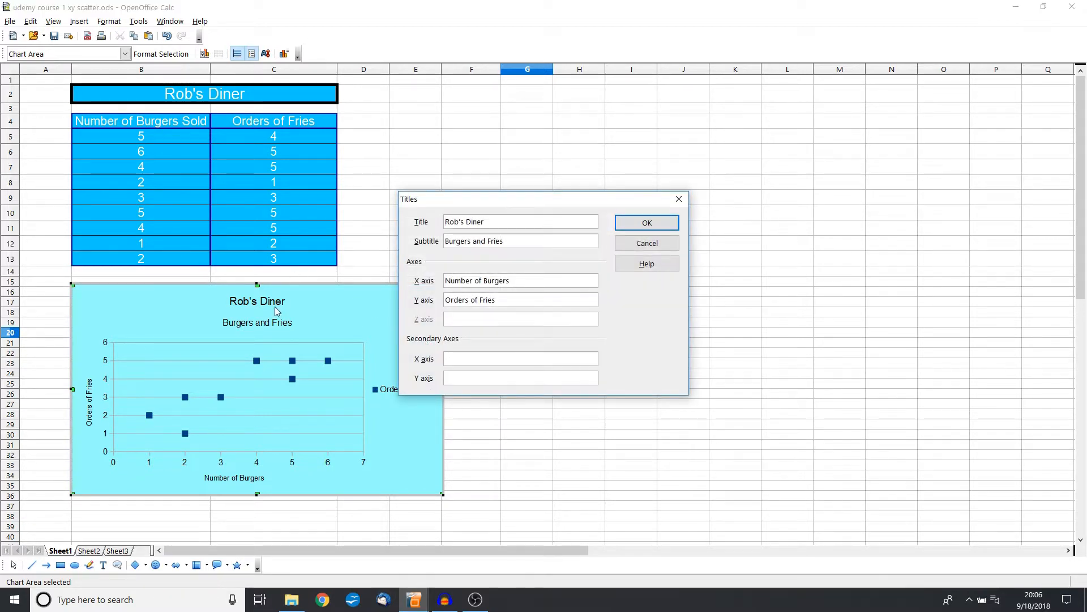
{"action": "left_click", "coordinate": [469, 221]}
{"action": "type", "text": " Updat"}
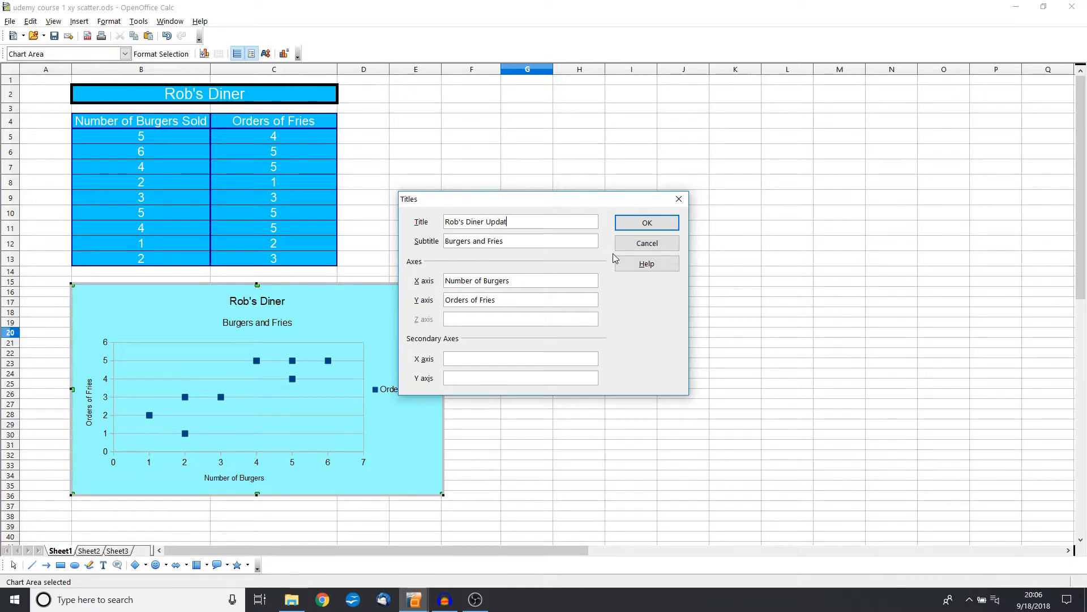
{"action": "type", "text": "e"}
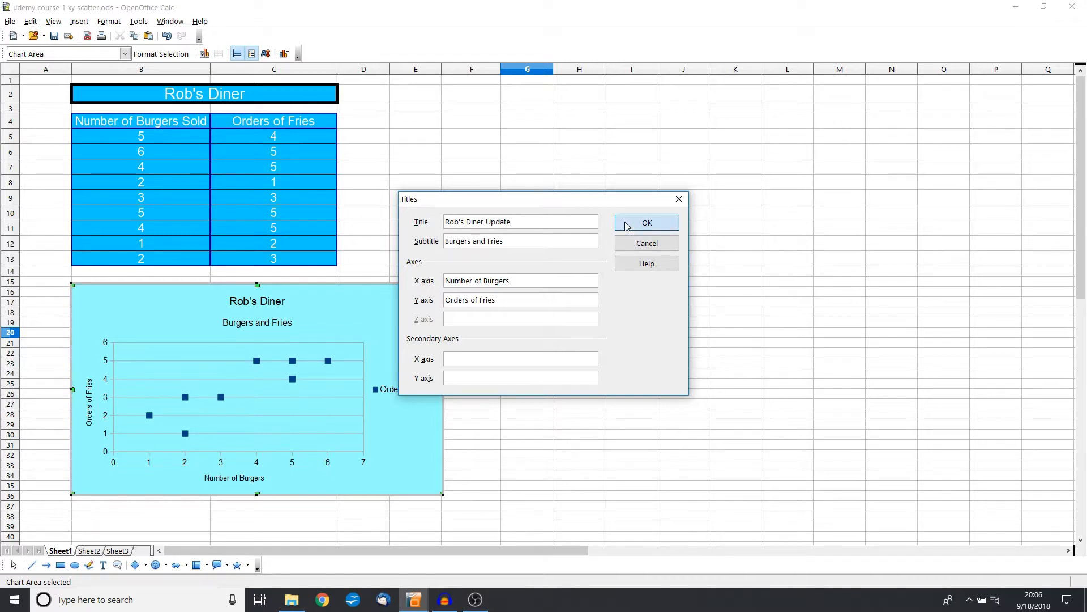
{"action": "left_click", "coordinate": [646, 223]}
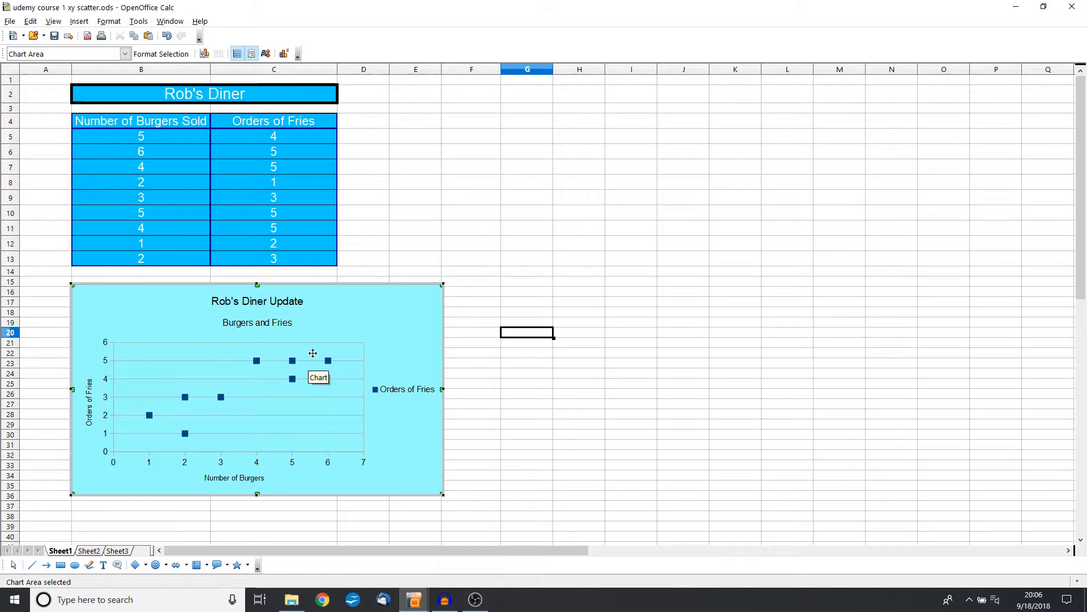
{"action": "mouse_move", "coordinate": [440, 273]}
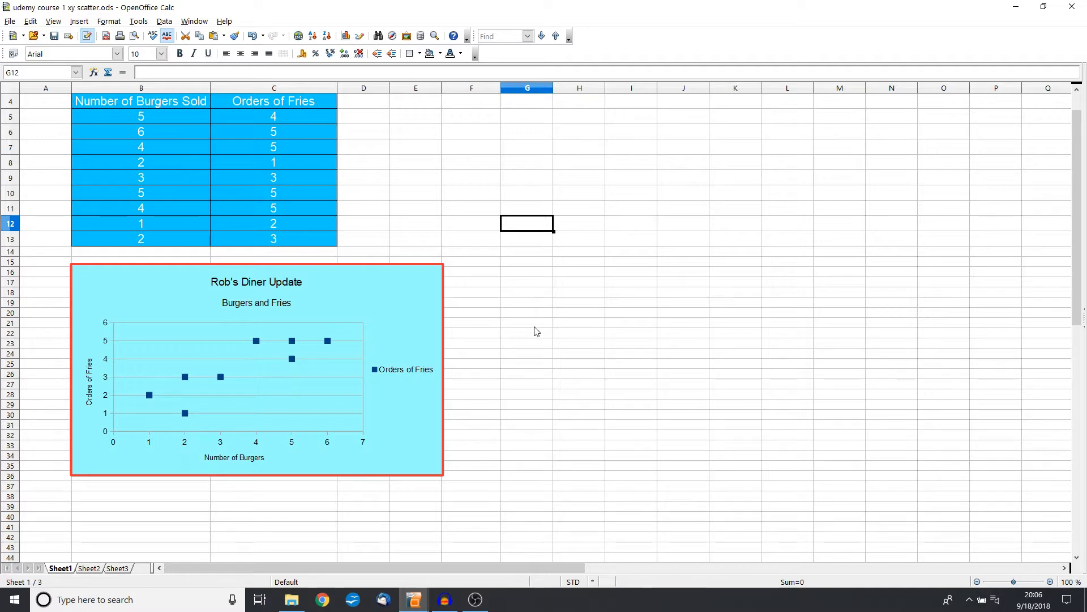
{"action": "mouse_move", "coordinate": [226, 405]}
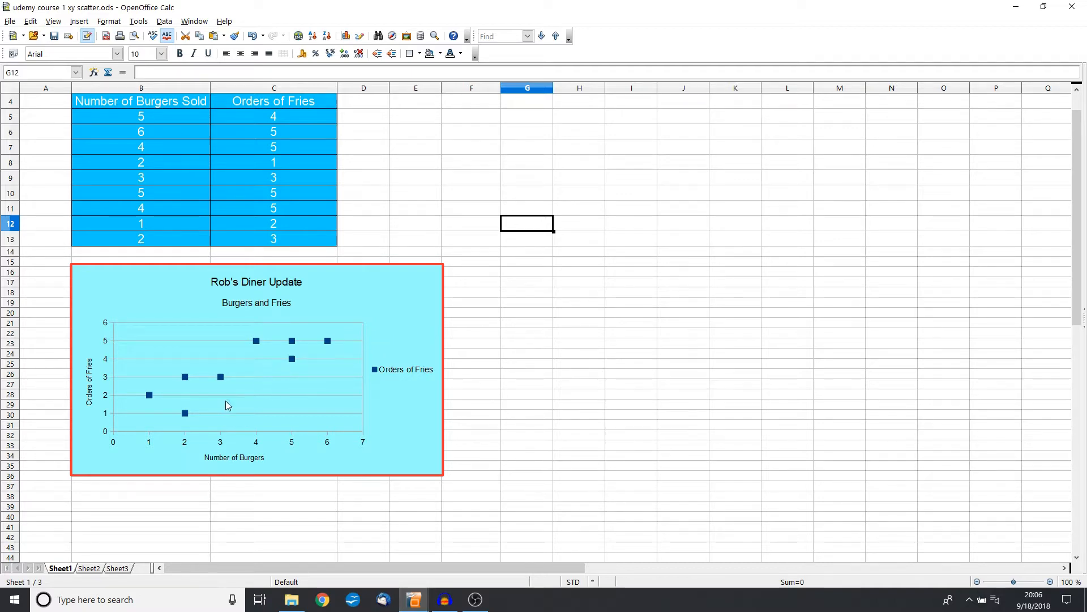
{"action": "mouse_move", "coordinate": [185, 422]}
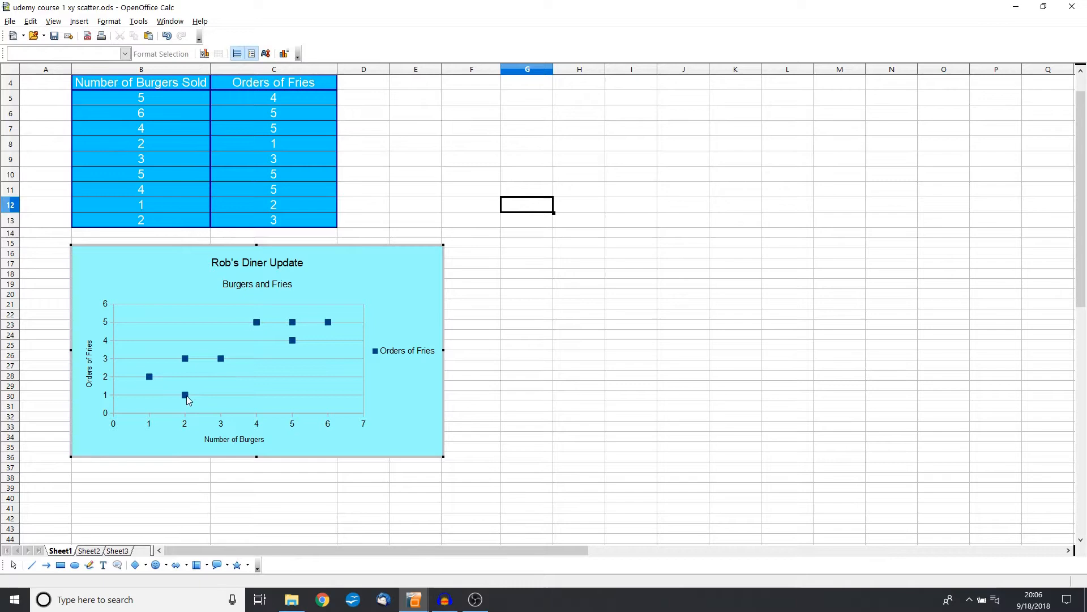
- Select the Orders of Fries data series inside the chart
{"action": "right_click", "coordinate": [184, 394]}
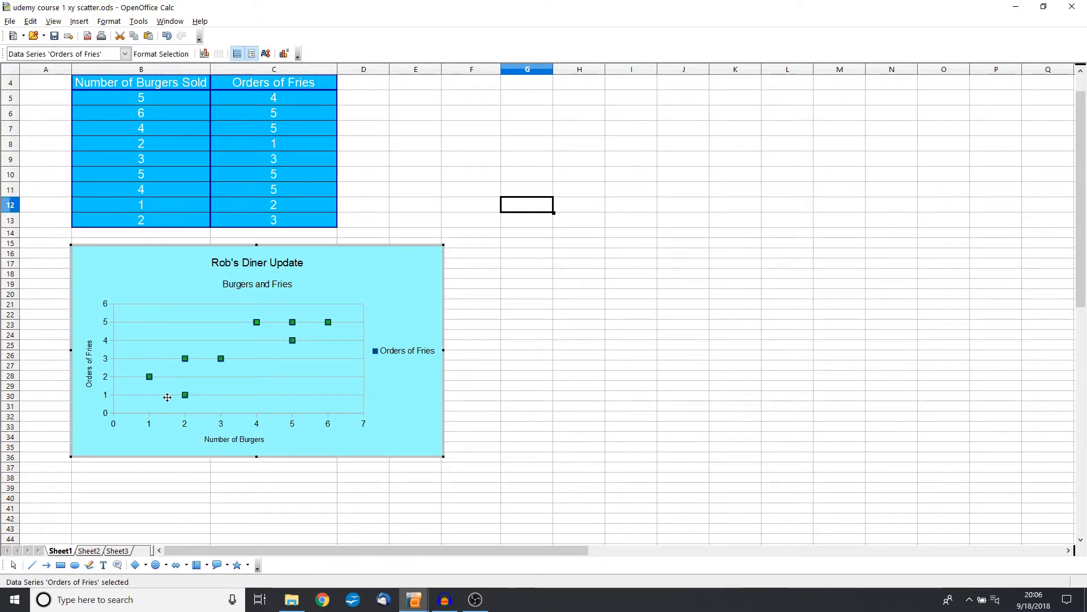
{"action": "mouse_move", "coordinate": [184, 395]}
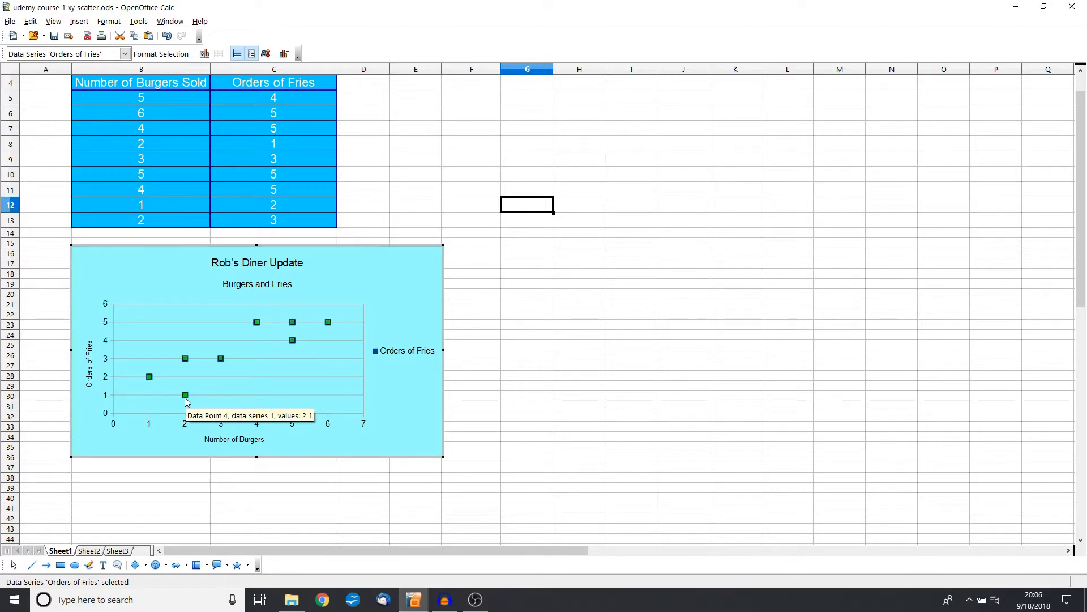
{"action": "mouse_move", "coordinate": [348, 397]}
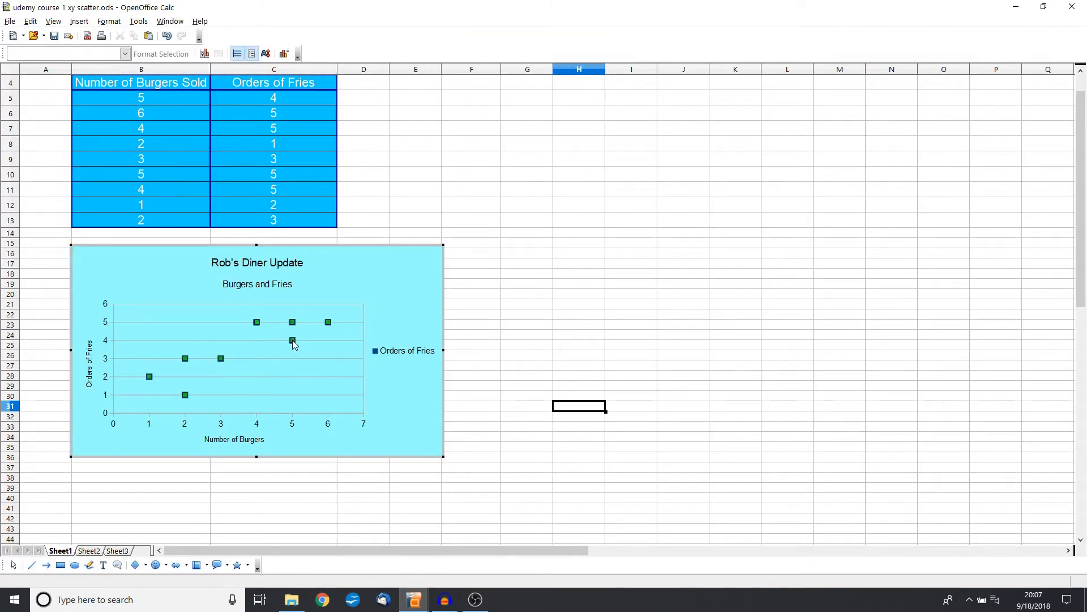
- Set the Orders of Fries series colour to yellow (Chart 3)
{"action": "right_click", "coordinate": [291, 340]}
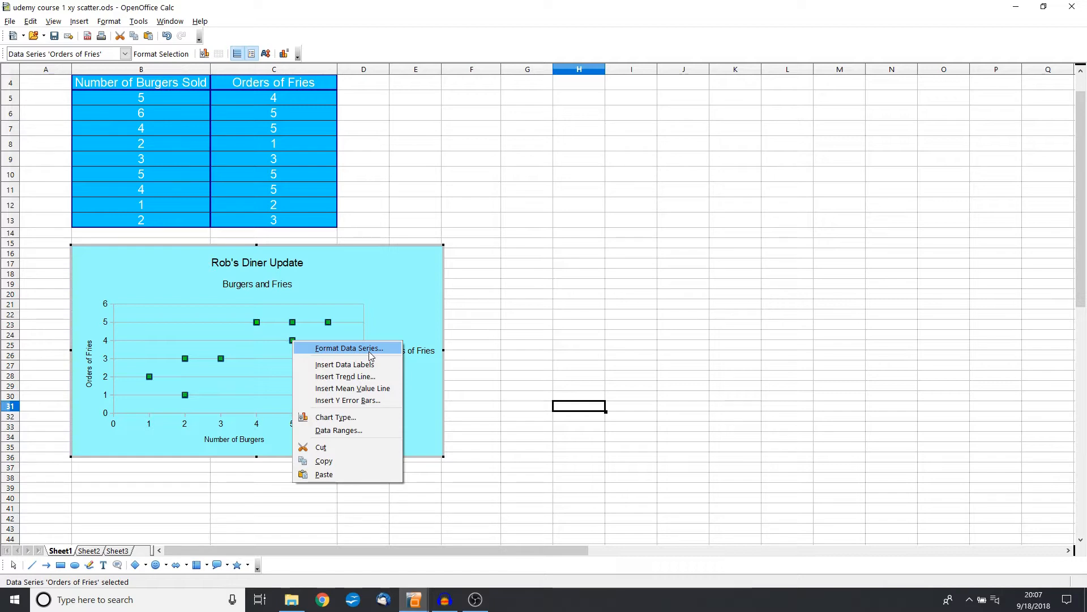
{"action": "left_click", "coordinate": [347, 348]}
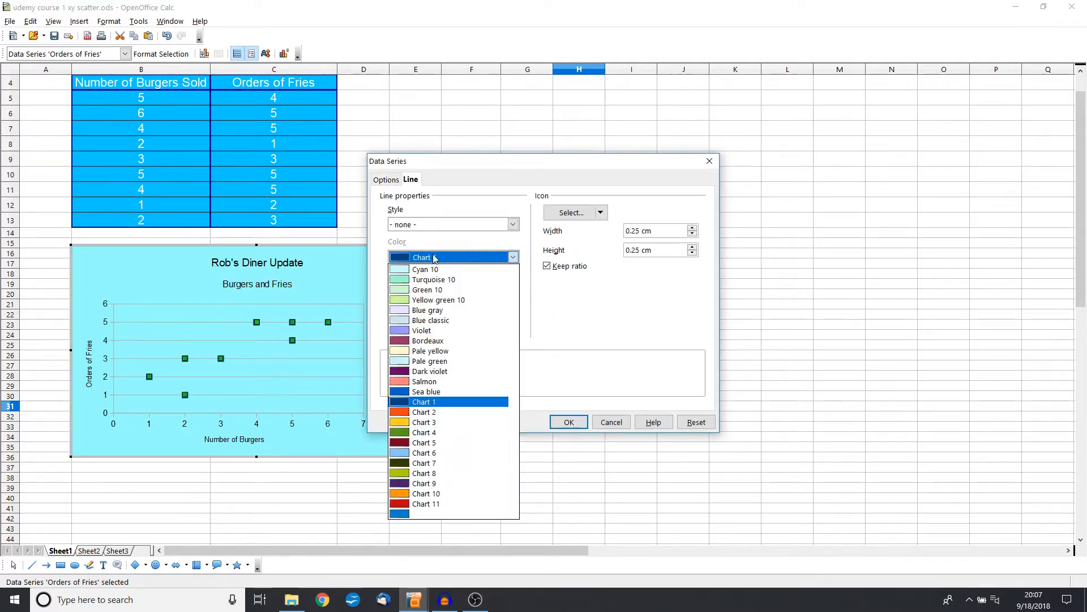
{"action": "left_click", "coordinate": [424, 422]}
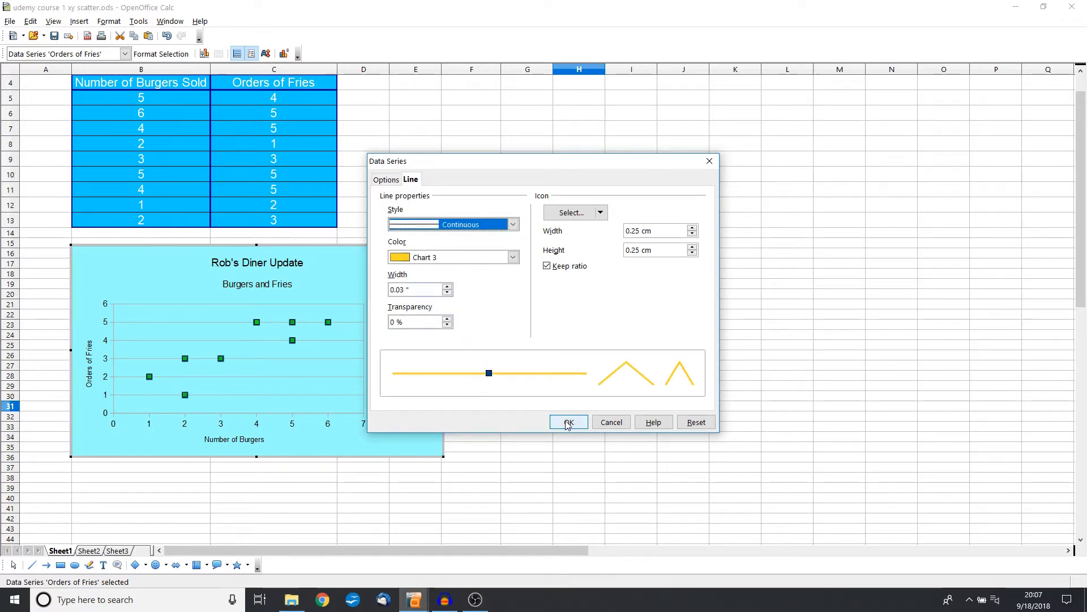
{"action": "left_click", "coordinate": [567, 422]}
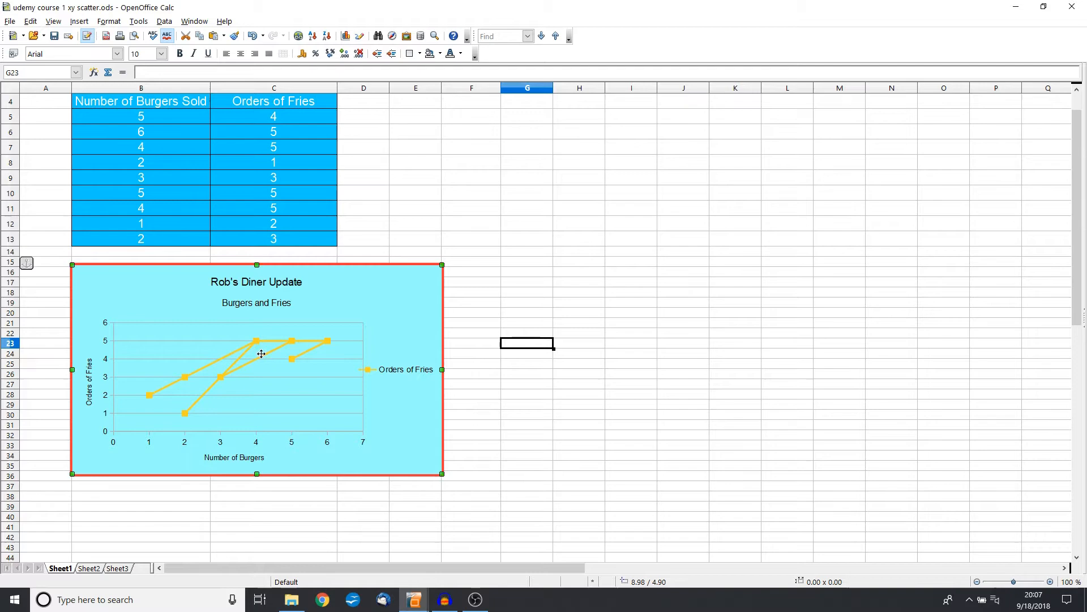
- Set the series line style to none so the points have no connecting lines
{"action": "double_click", "coordinate": [254, 367]}
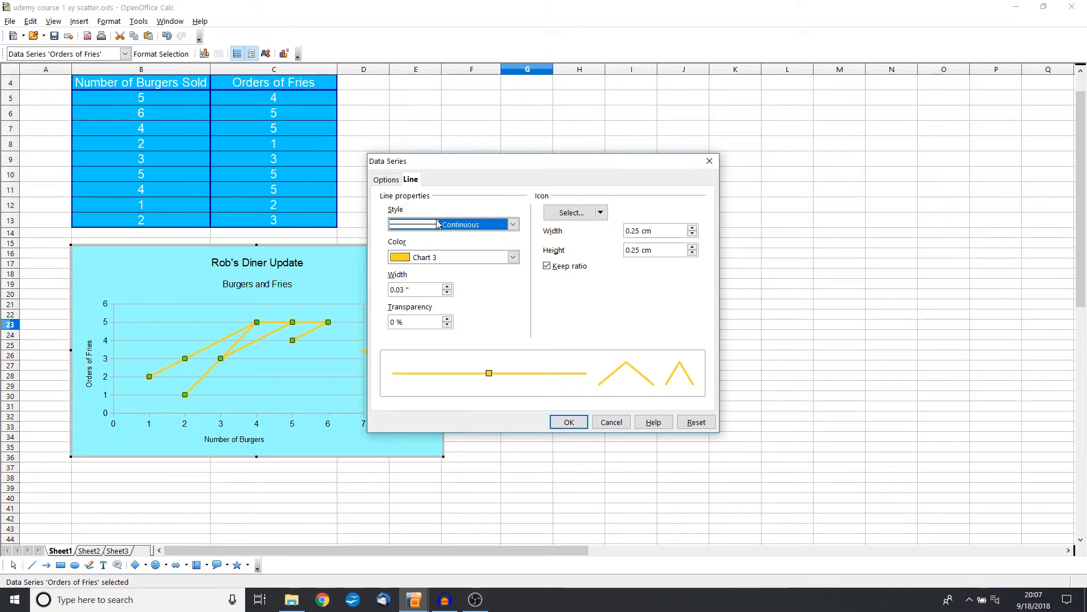
{"action": "left_click", "coordinate": [512, 224]}
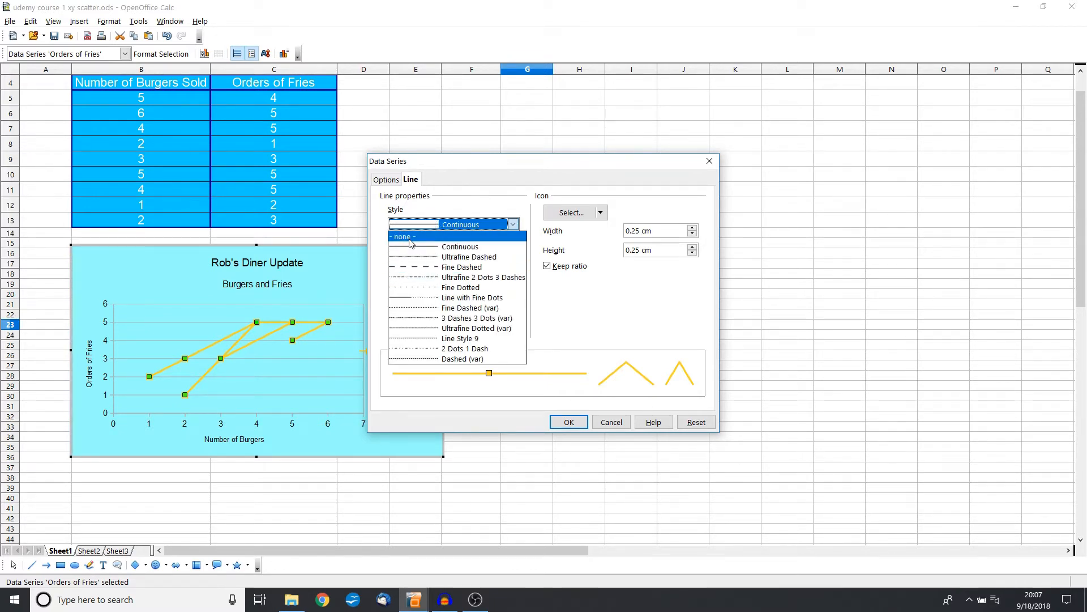
{"action": "left_click", "coordinate": [402, 237]}
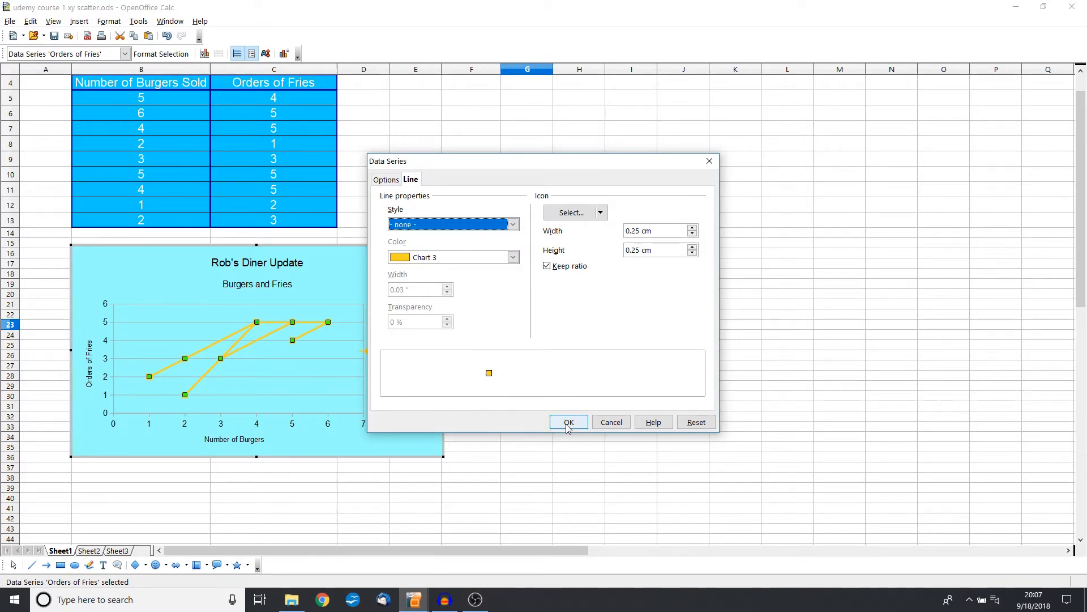
{"action": "left_click", "coordinate": [567, 421]}
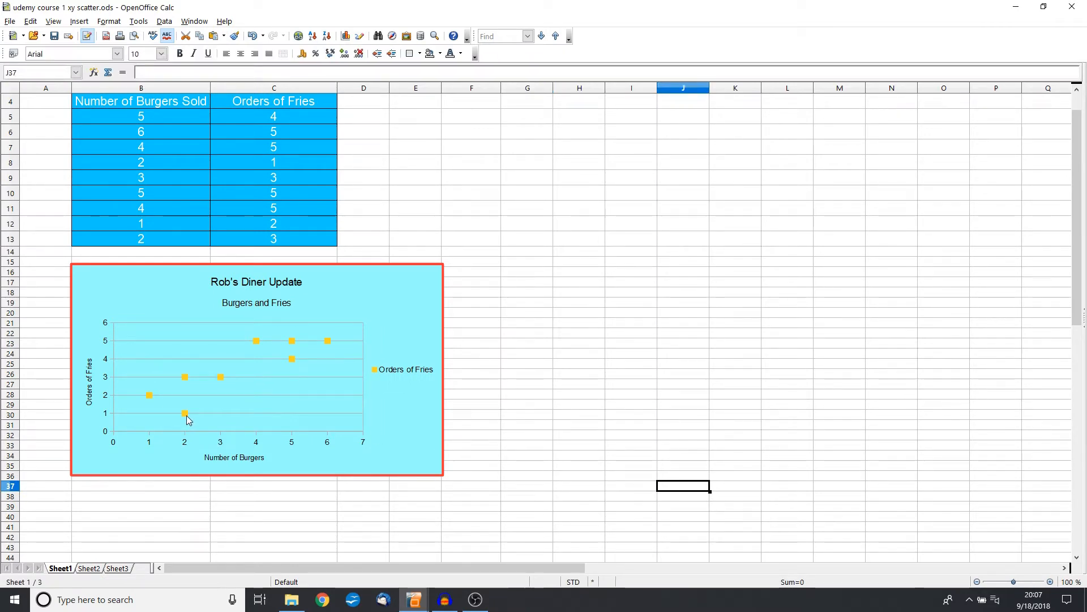
{"action": "mouse_move", "coordinate": [196, 366]}
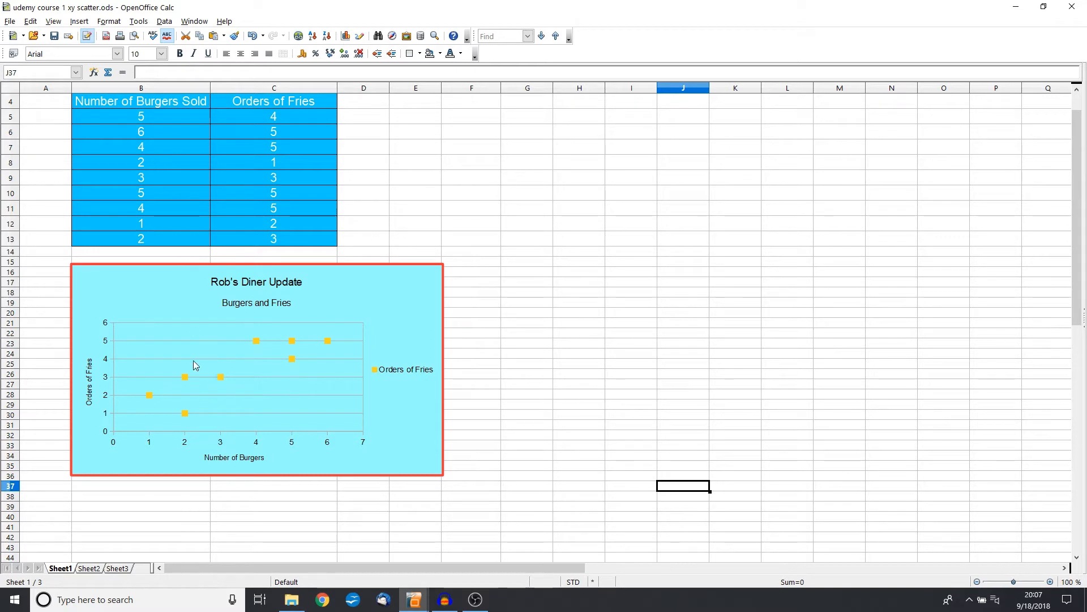
{"action": "mouse_move", "coordinate": [360, 512]}
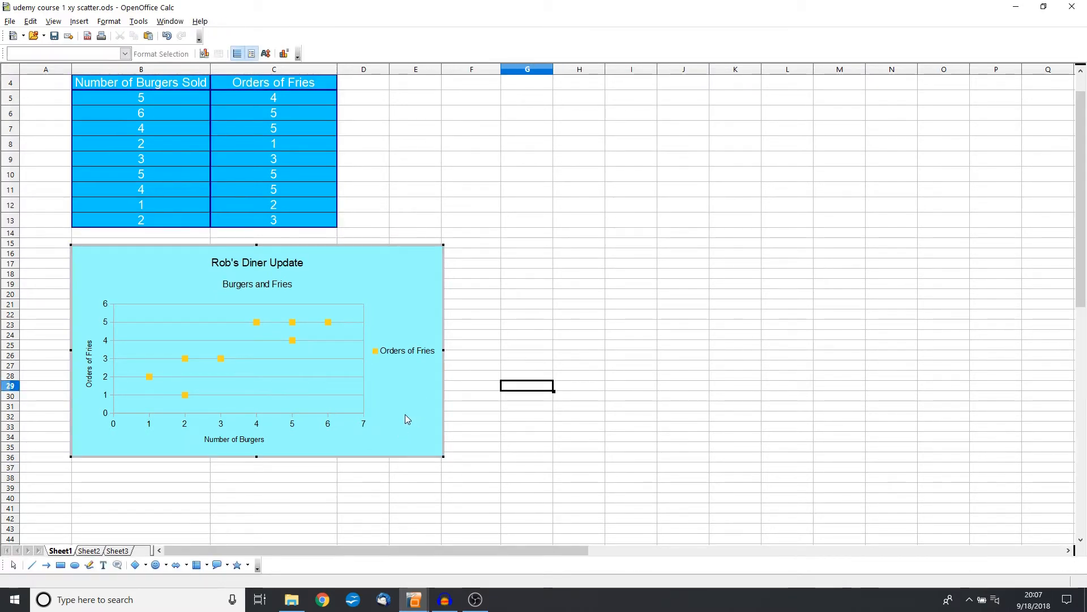
- Single out the lowest data point (2 burgers, 1 fries) and open Format Data Point
{"action": "left_click", "coordinate": [185, 394]}
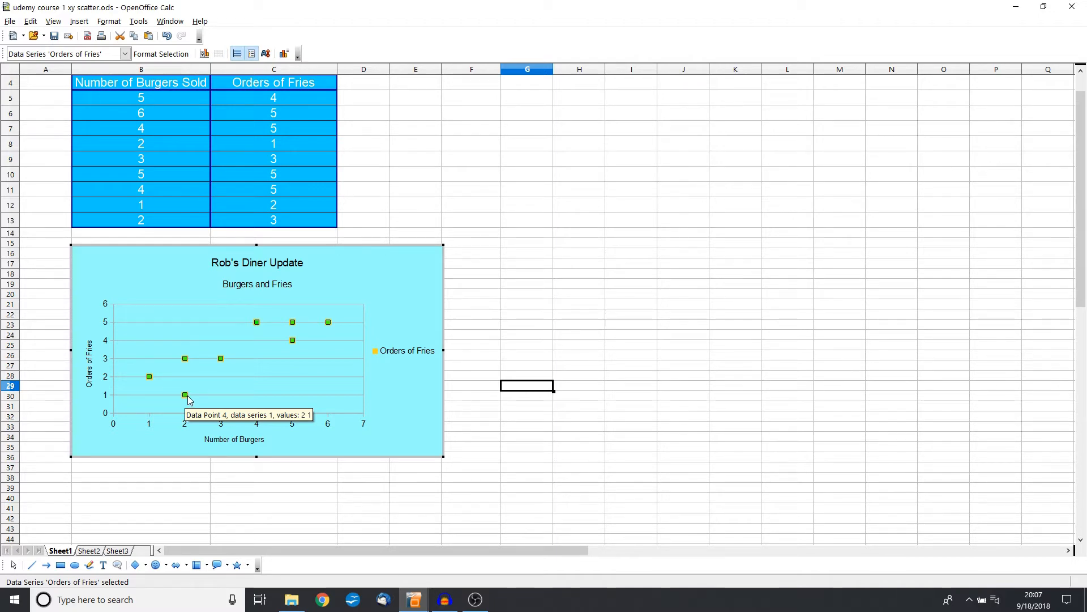
{"action": "mouse_move", "coordinate": [184, 396]}
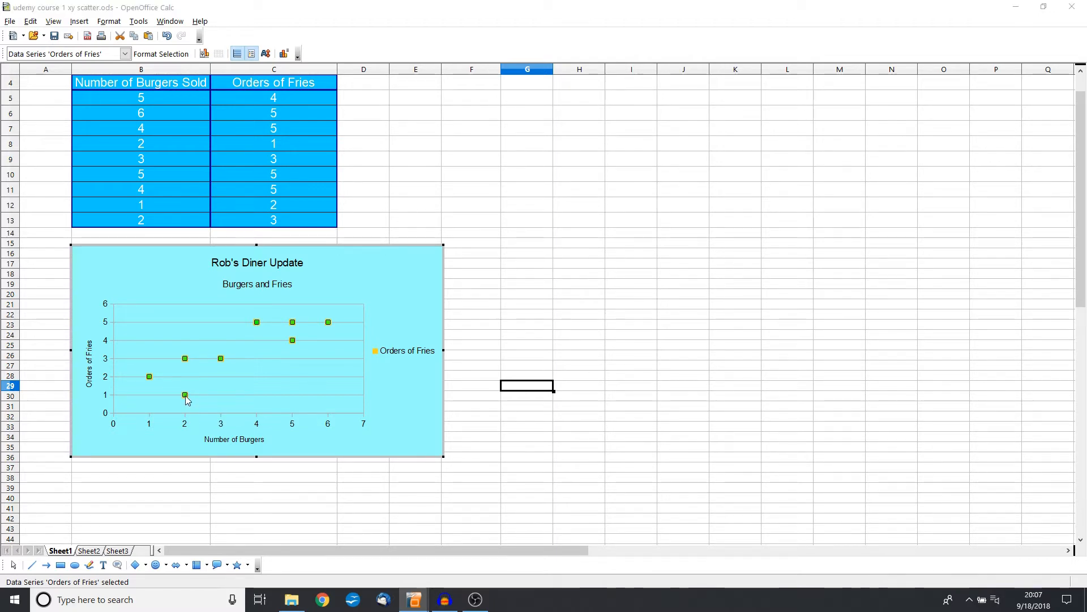
{"action": "left_click", "coordinate": [183, 396]}
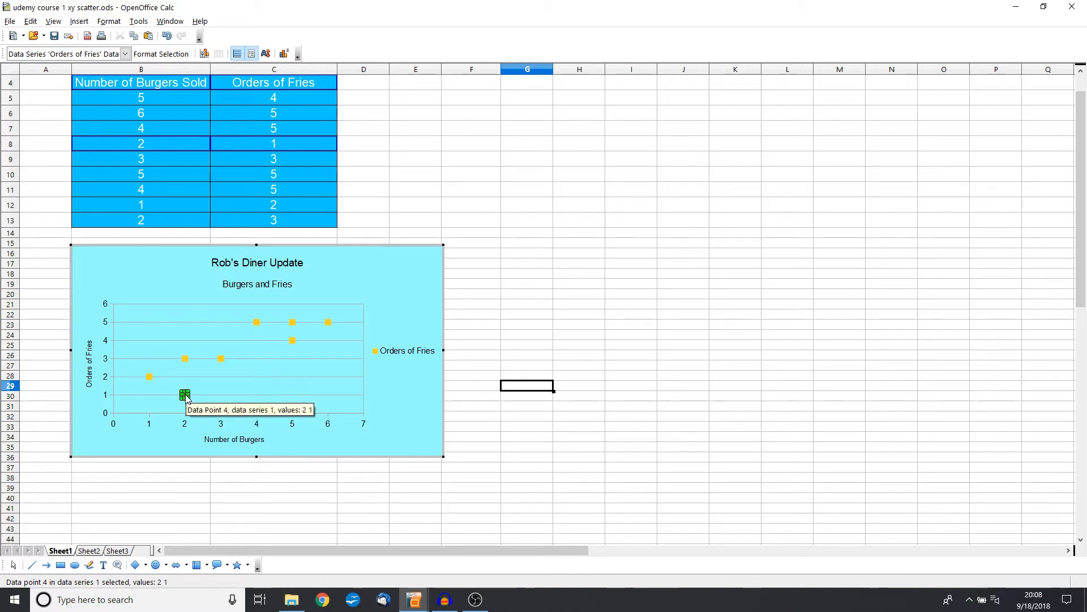
{"action": "right_click", "coordinate": [185, 395]}
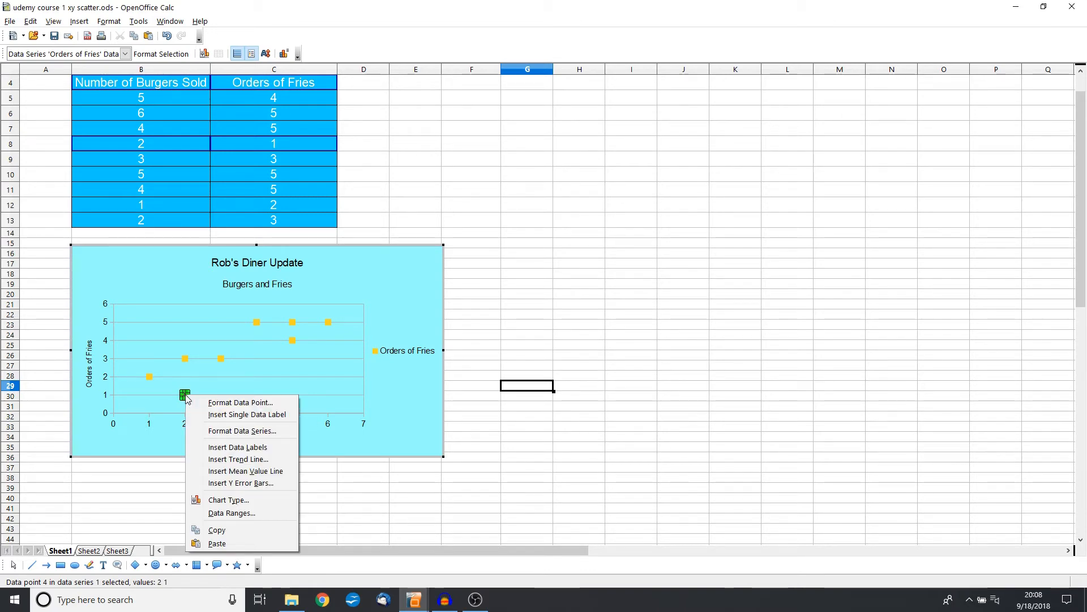
{"action": "left_click", "coordinate": [241, 402]}
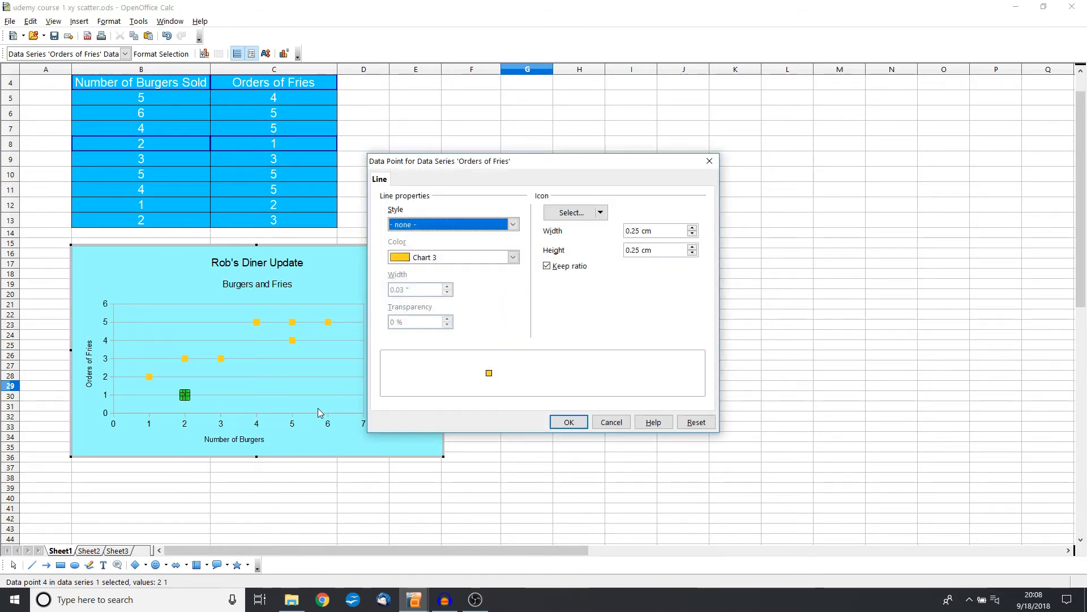
- Colour that point red (Chart 11) and leave chart edit mode
{"action": "left_click", "coordinate": [513, 257]}
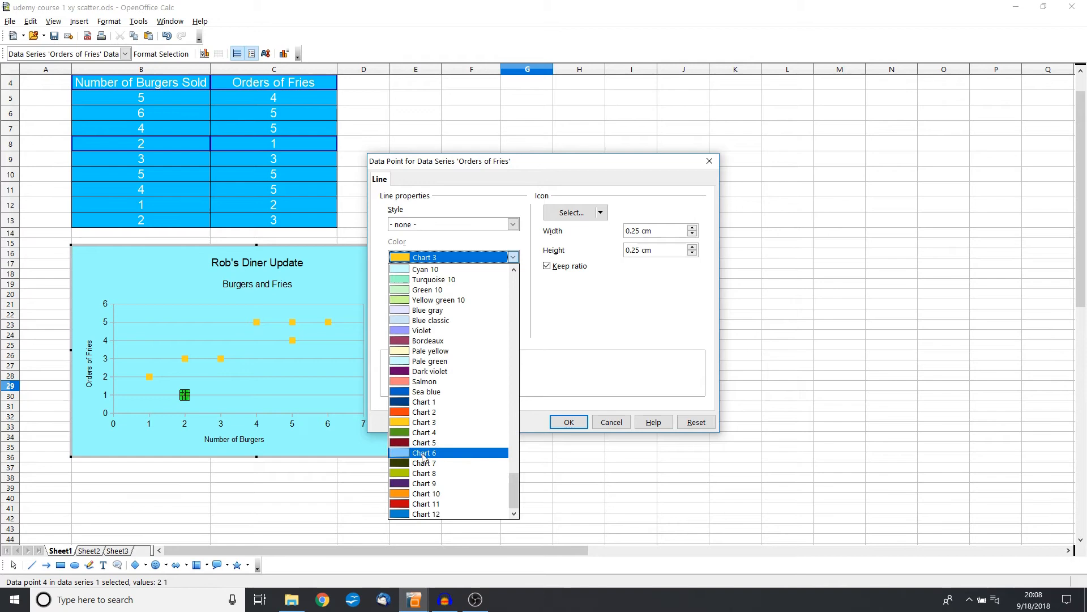
{"action": "left_click", "coordinate": [426, 503]}
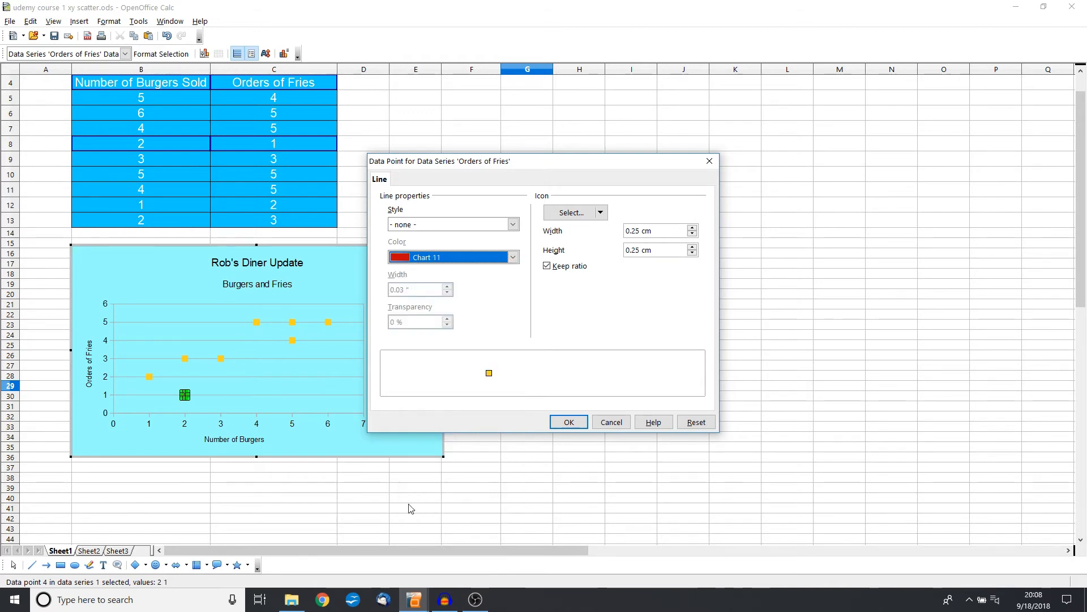
{"action": "left_click", "coordinate": [568, 421]}
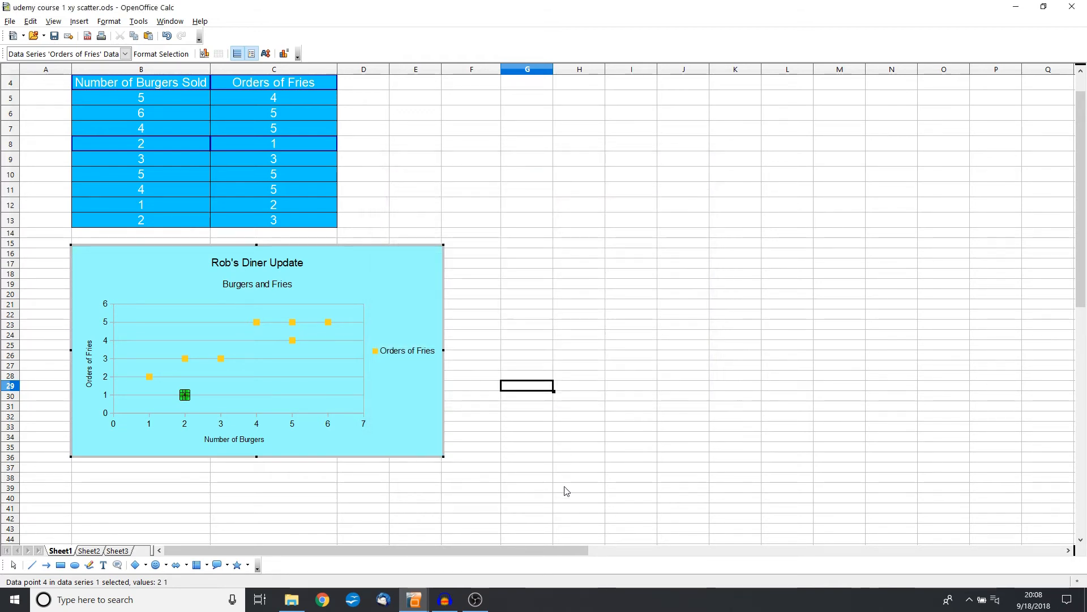
{"action": "left_click", "coordinate": [478, 422]}
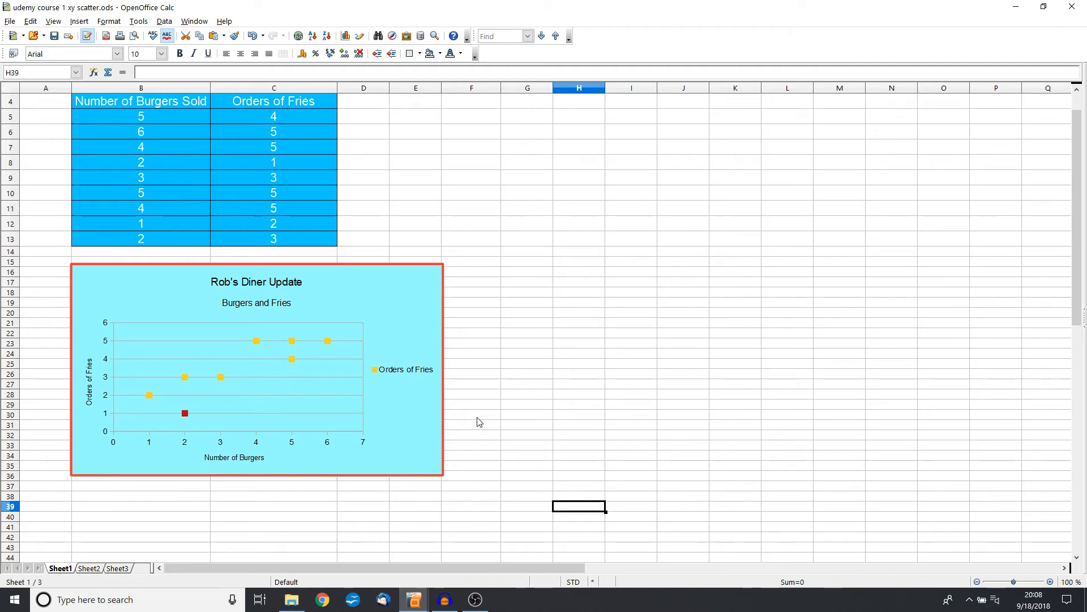
{"action": "mouse_move", "coordinate": [375, 337]}
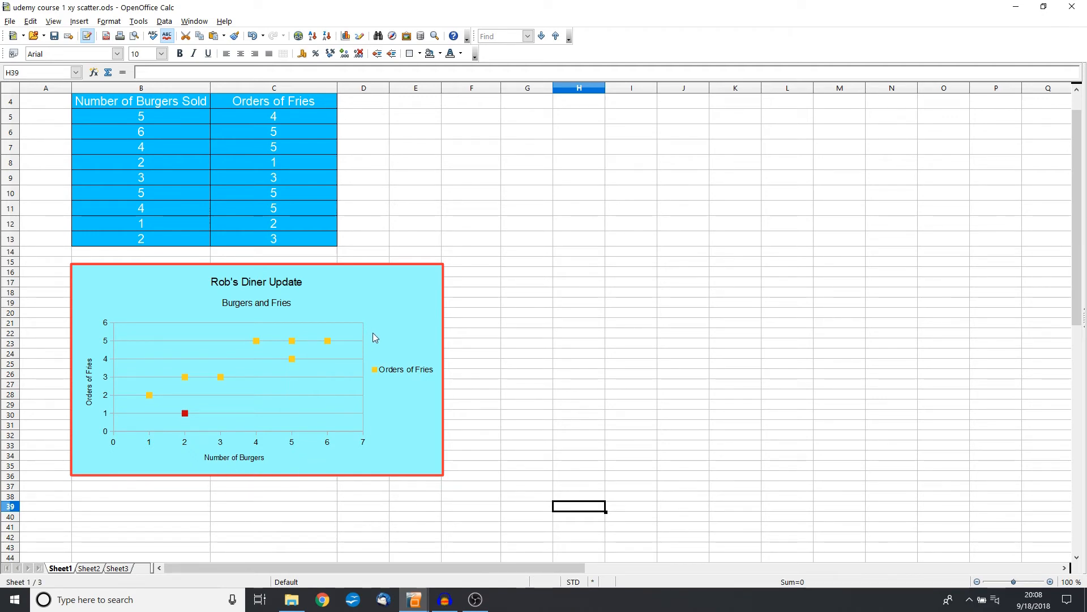
{"action": "mouse_move", "coordinate": [174, 431]}
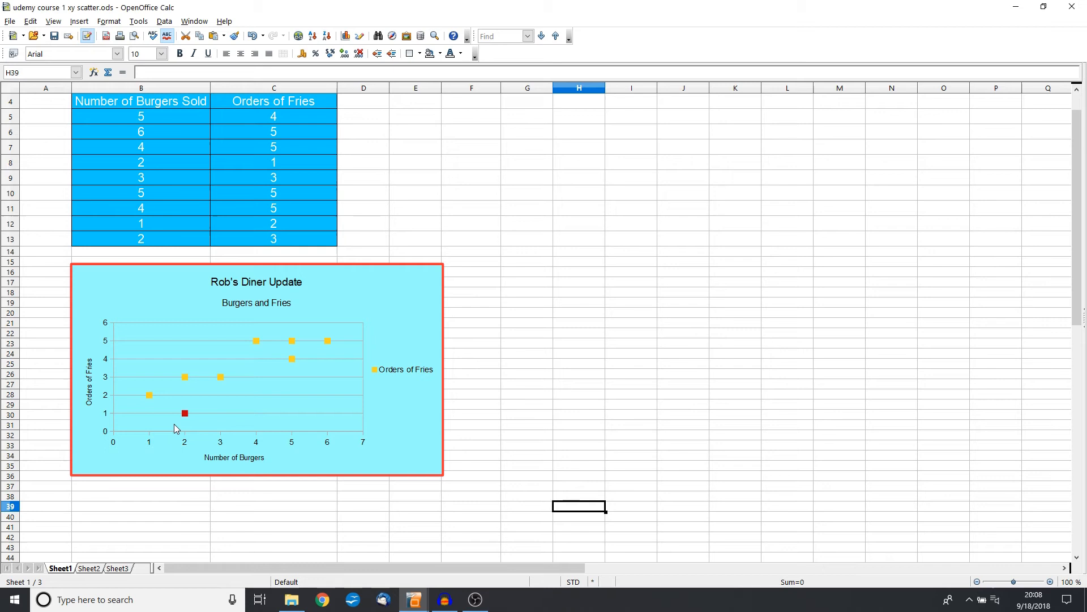
{"action": "mouse_move", "coordinate": [143, 423]}
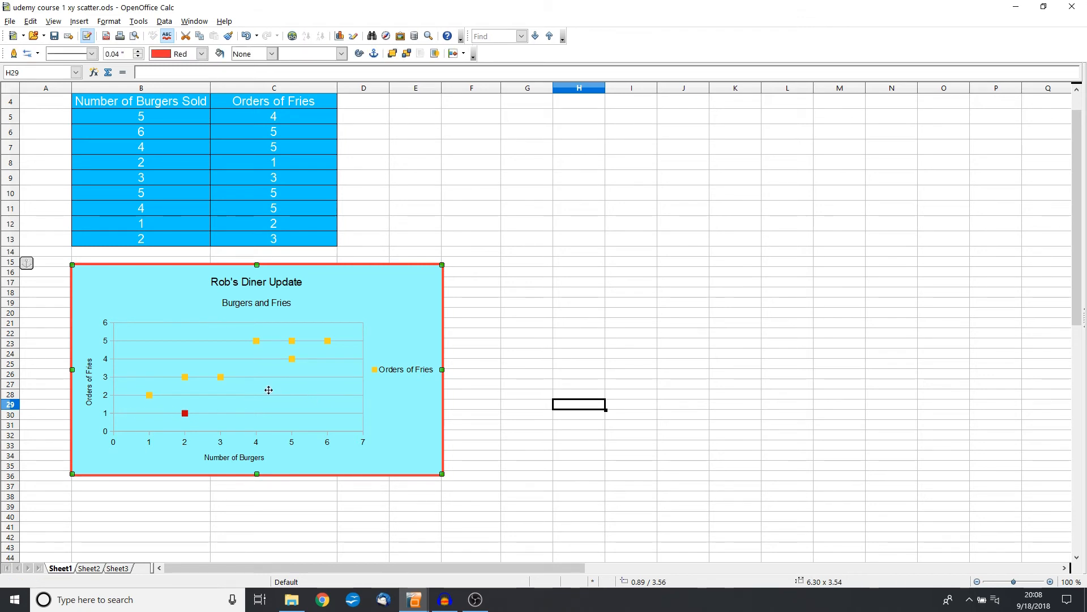
{"action": "left_click", "coordinate": [471, 313]}
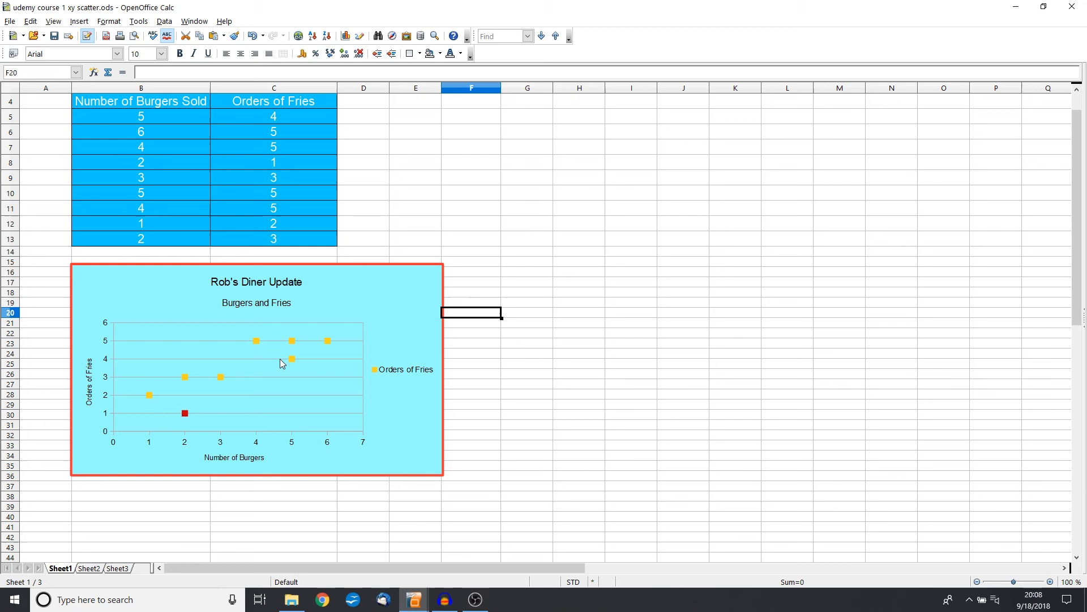
{"action": "mouse_move", "coordinate": [310, 341]}
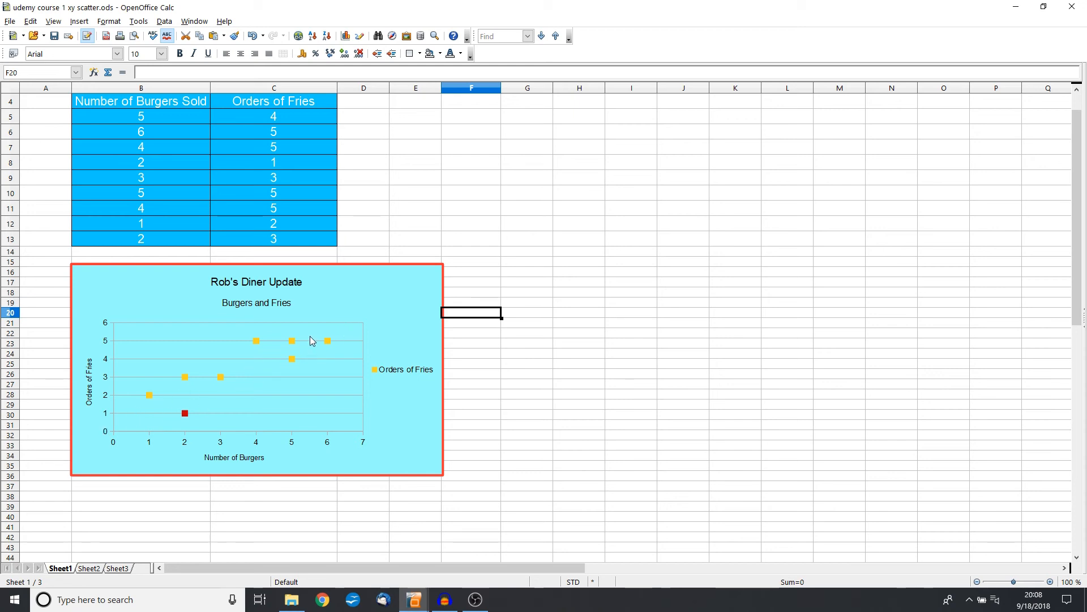
{"action": "mouse_move", "coordinate": [210, 403]}
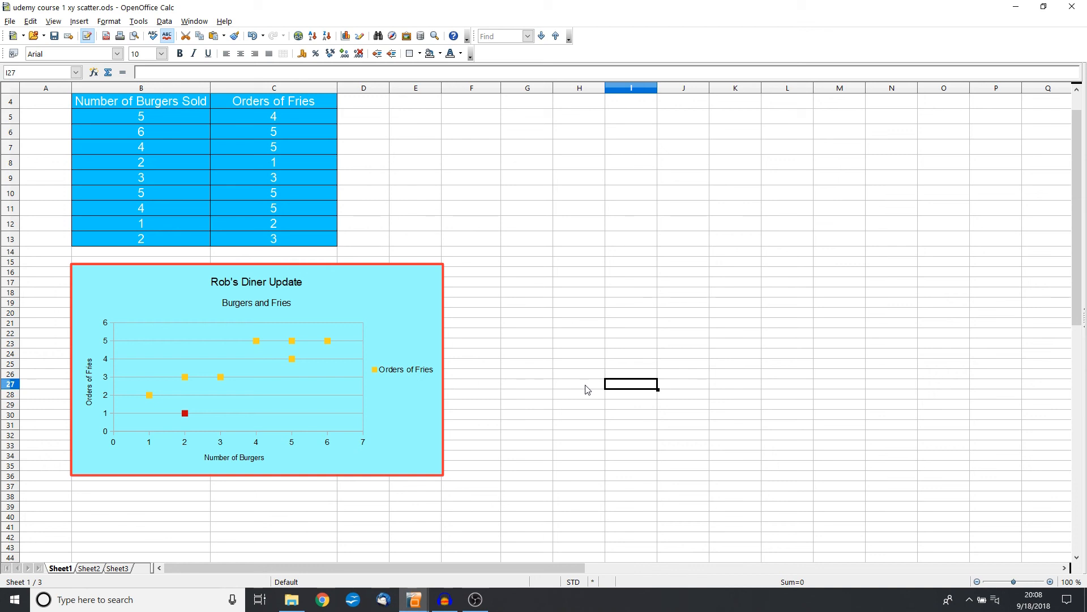
{"action": "mouse_move", "coordinate": [493, 469]}
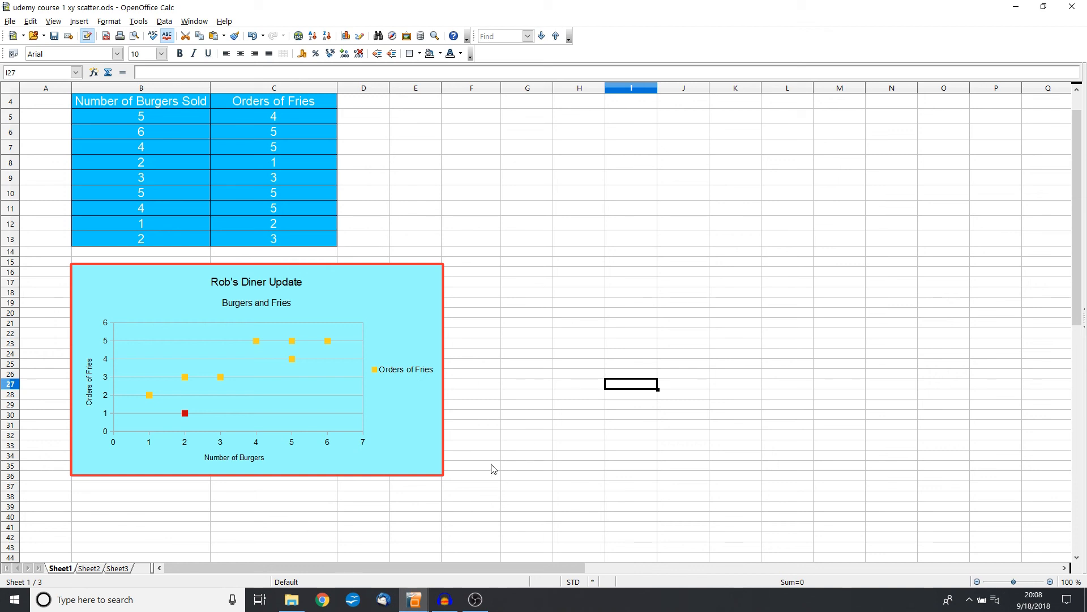